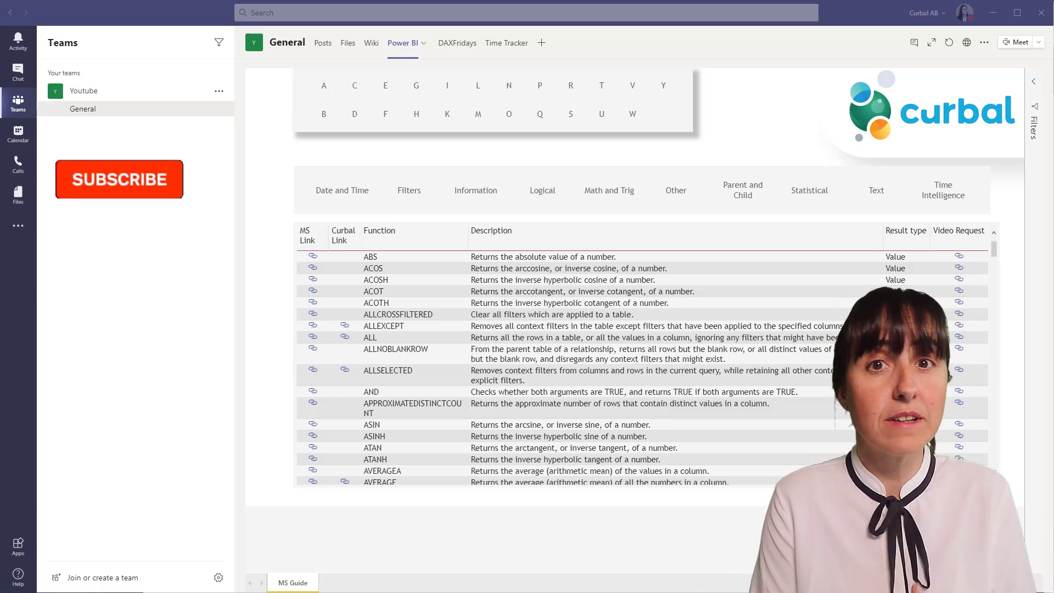
# - Find Power BI under more added apps by searching 'power' and add it to Teams
pyautogui.click(118, 179)
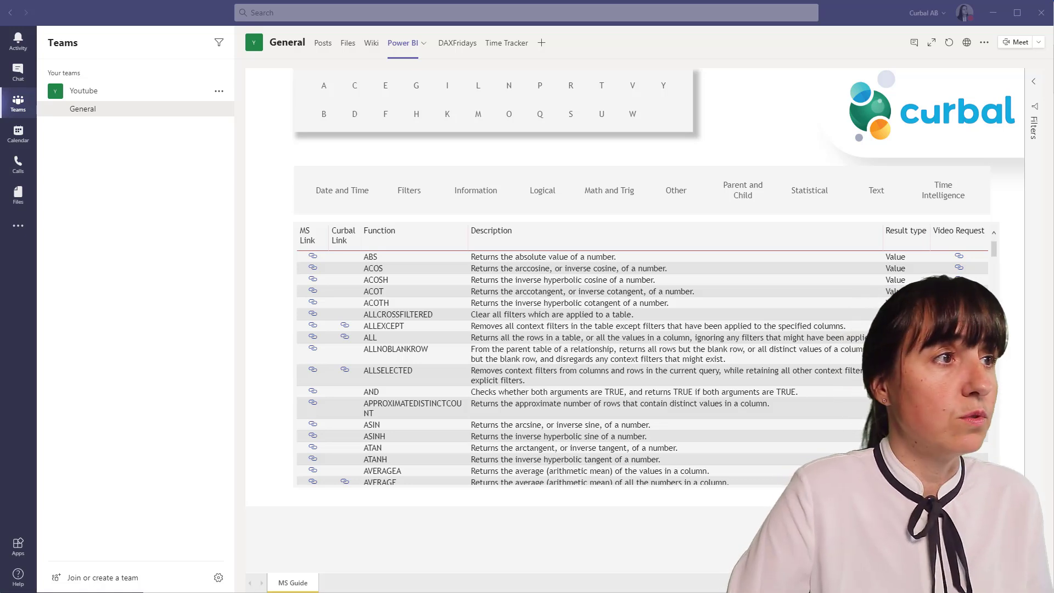
pyautogui.click(17, 225)
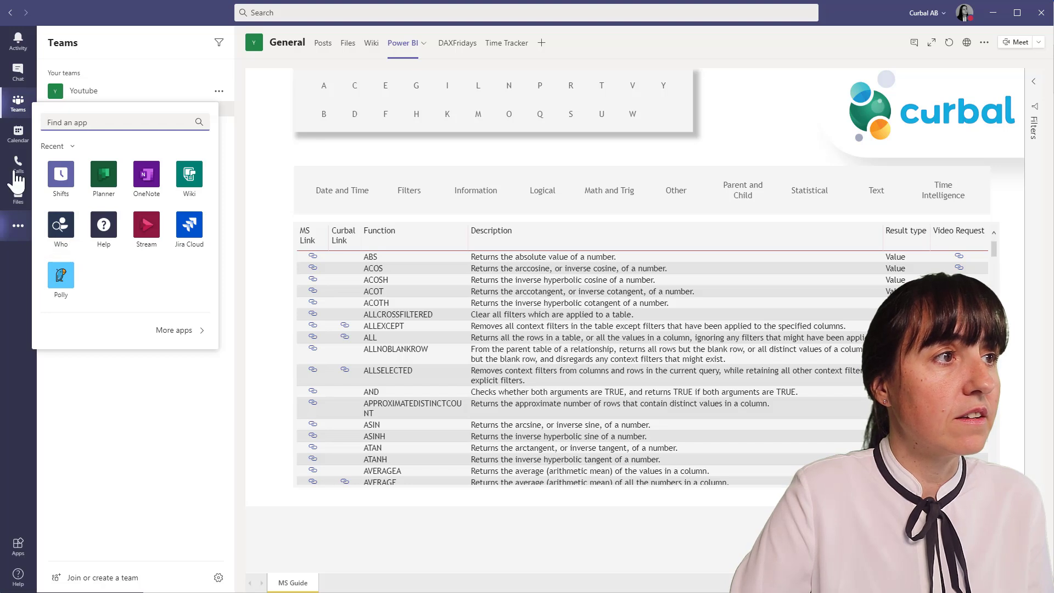
pyautogui.write('power')
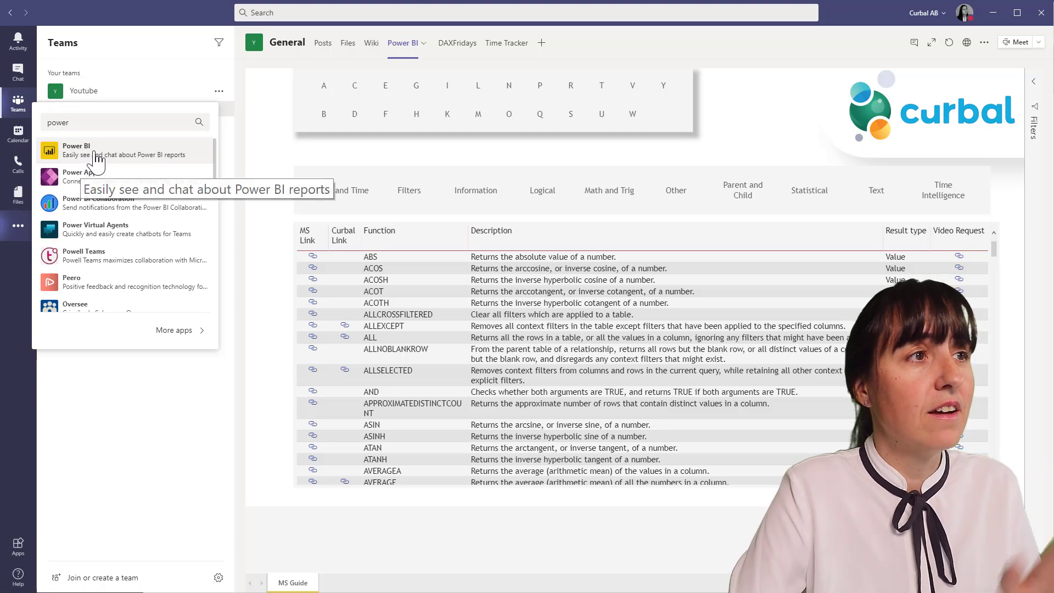
pyautogui.click(76, 150)
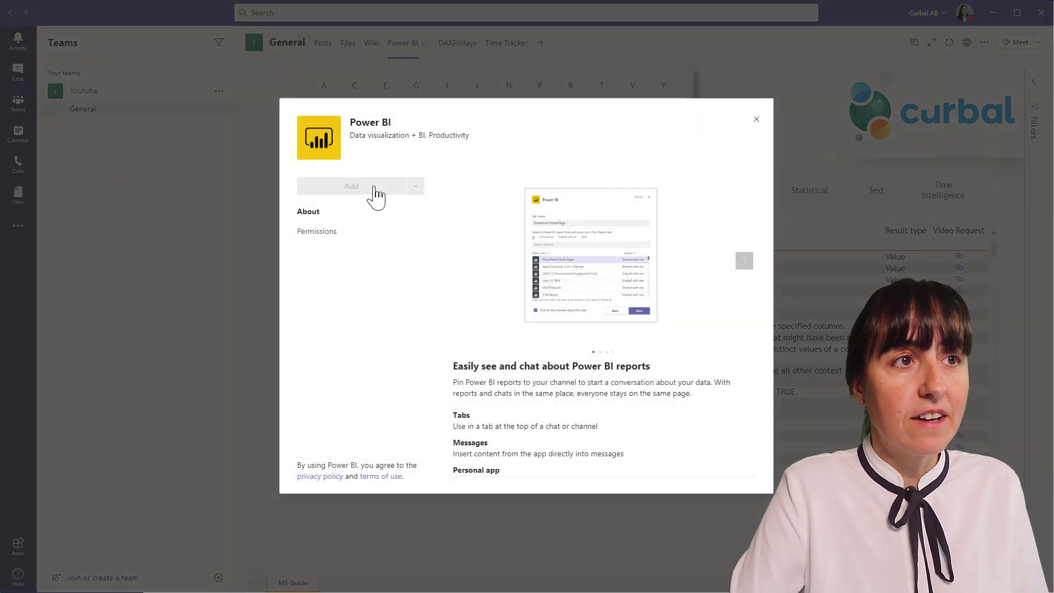
pyautogui.click(351, 187)
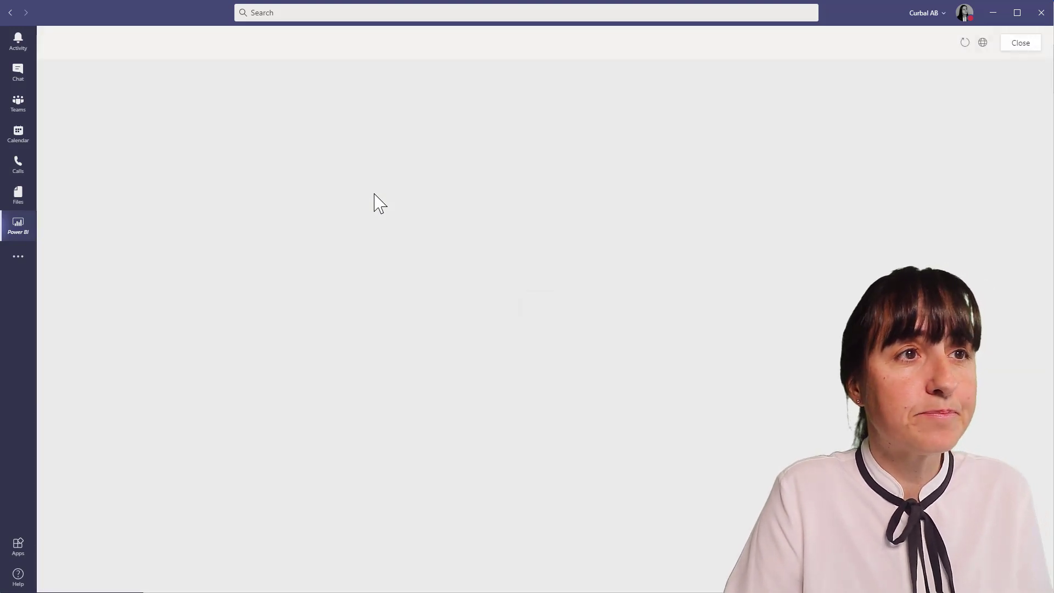
# - Launch the Power BI app home from the left app bar and show its entry options
pyautogui.click(18, 225)
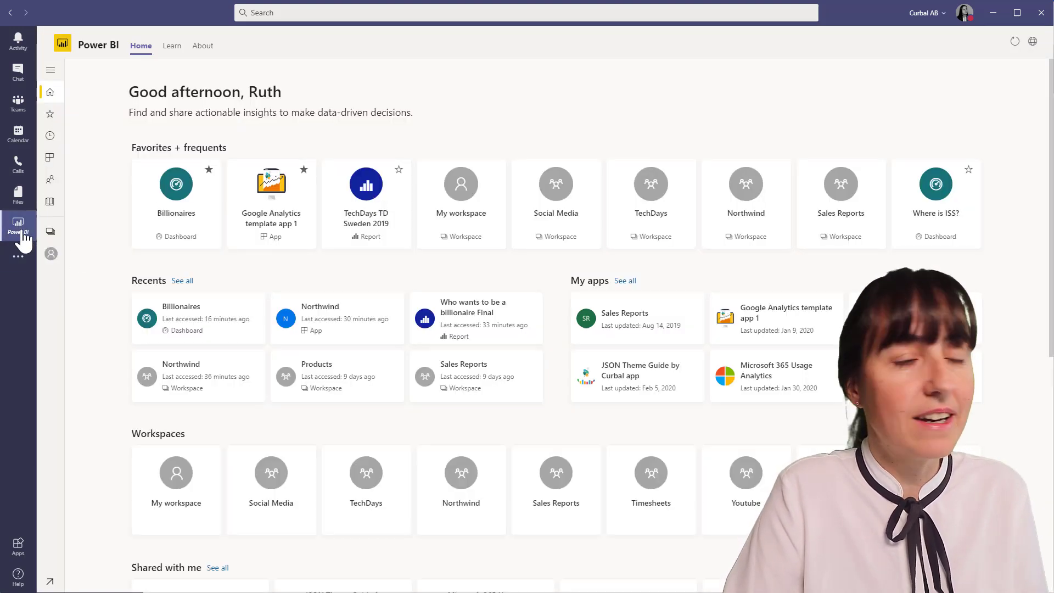
pyautogui.rightClick(17, 228)
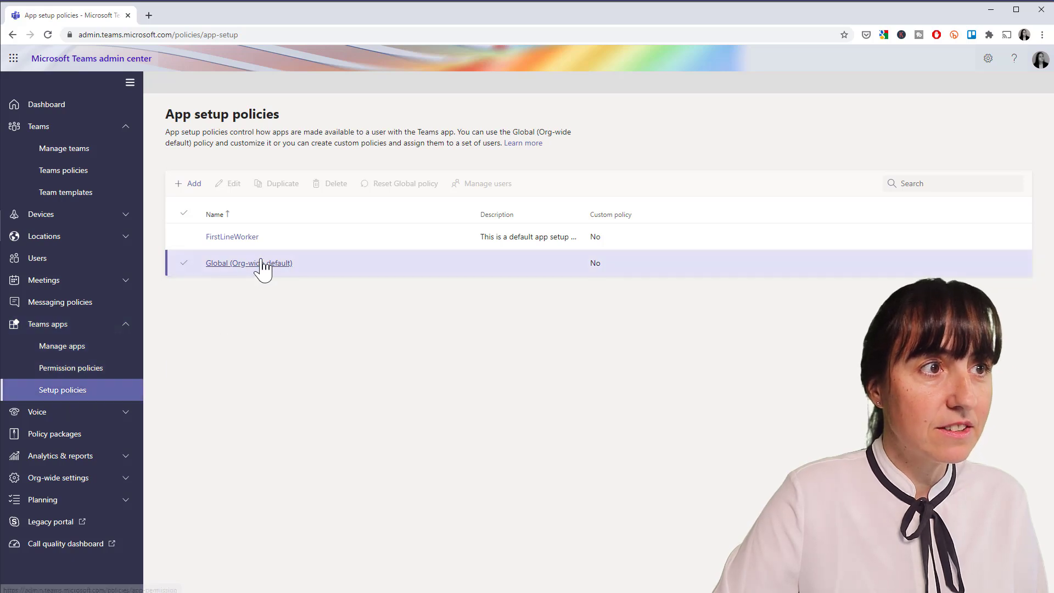
# - In the Global app setup policy, add Power BI to the pinned apps via a 'power b' search
pyautogui.click(249, 263)
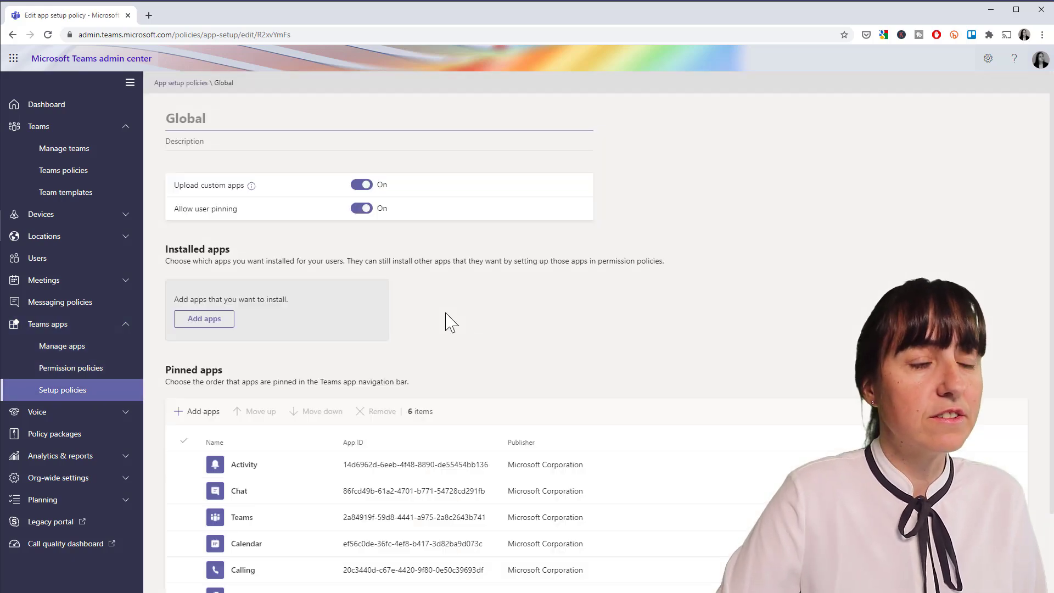
pyautogui.scroll(-3)
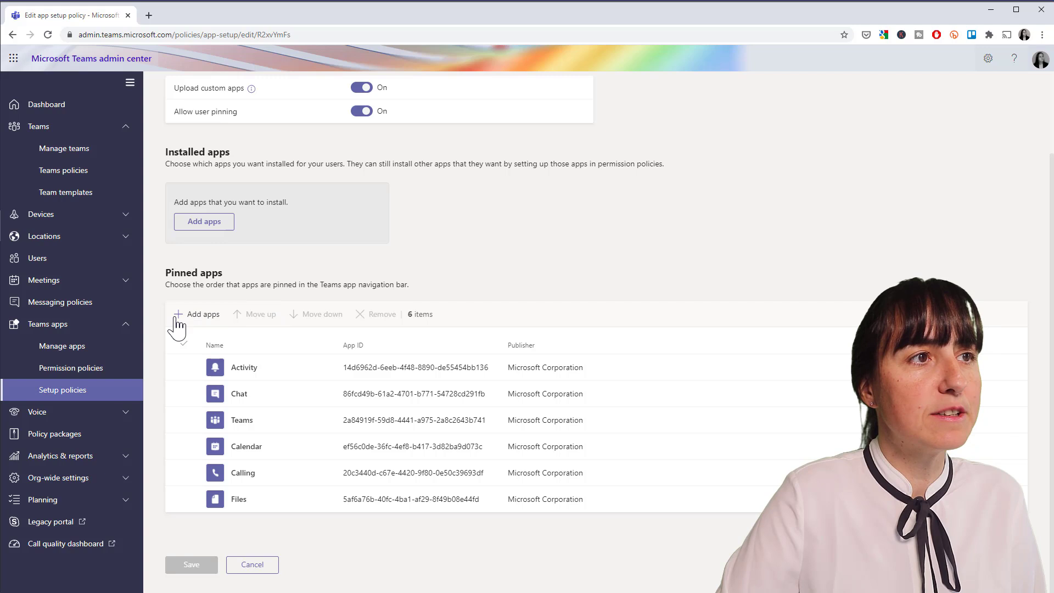
pyautogui.click(202, 314)
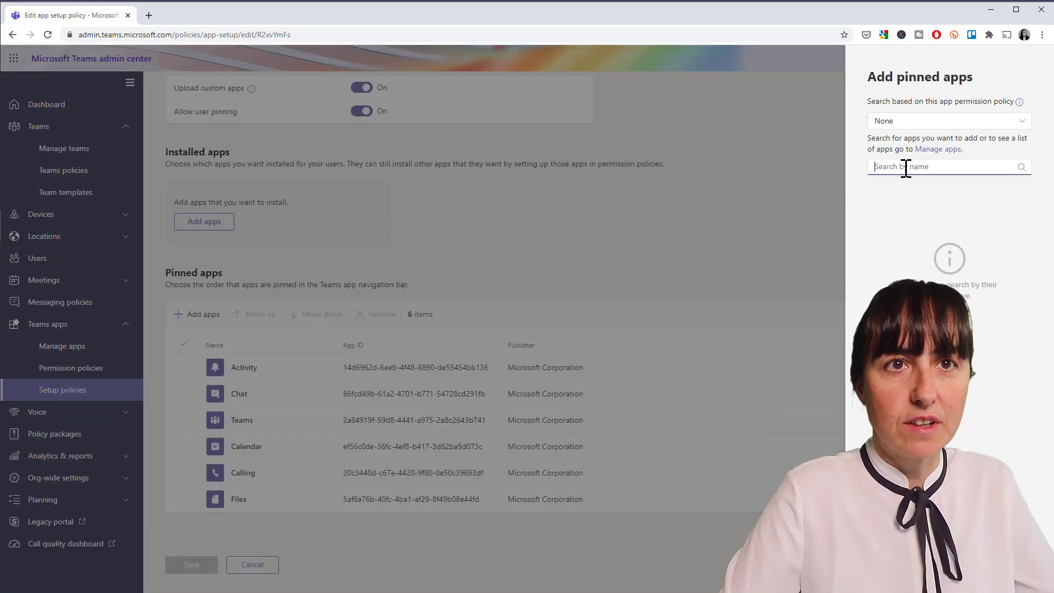
pyautogui.write('power b')
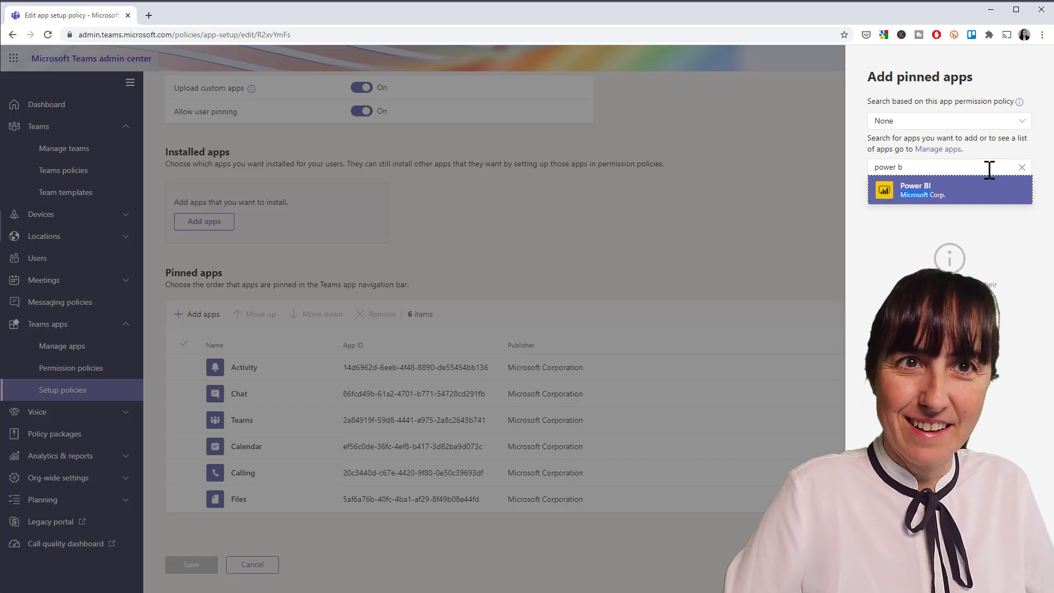
pyautogui.click(948, 190)
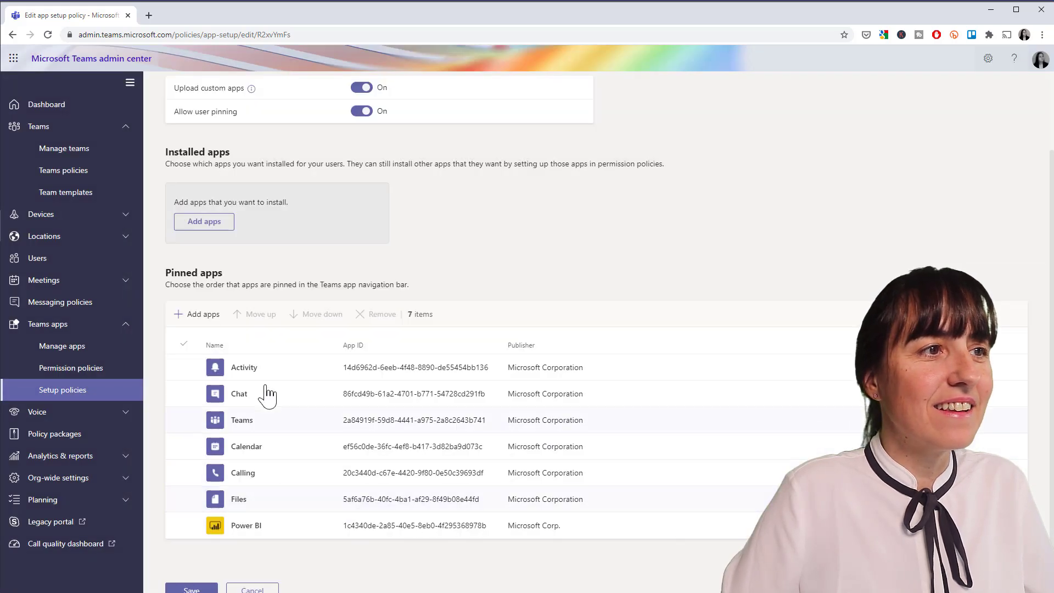
pyautogui.click(216, 525)
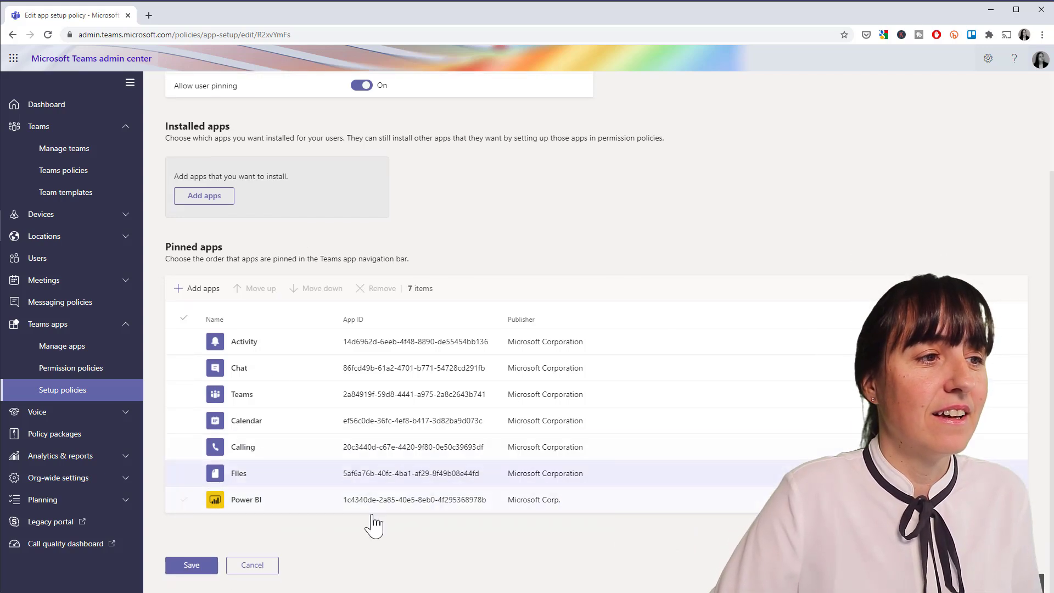
# - Save the updated Global policy and confirm the changes
pyautogui.click(191, 564)
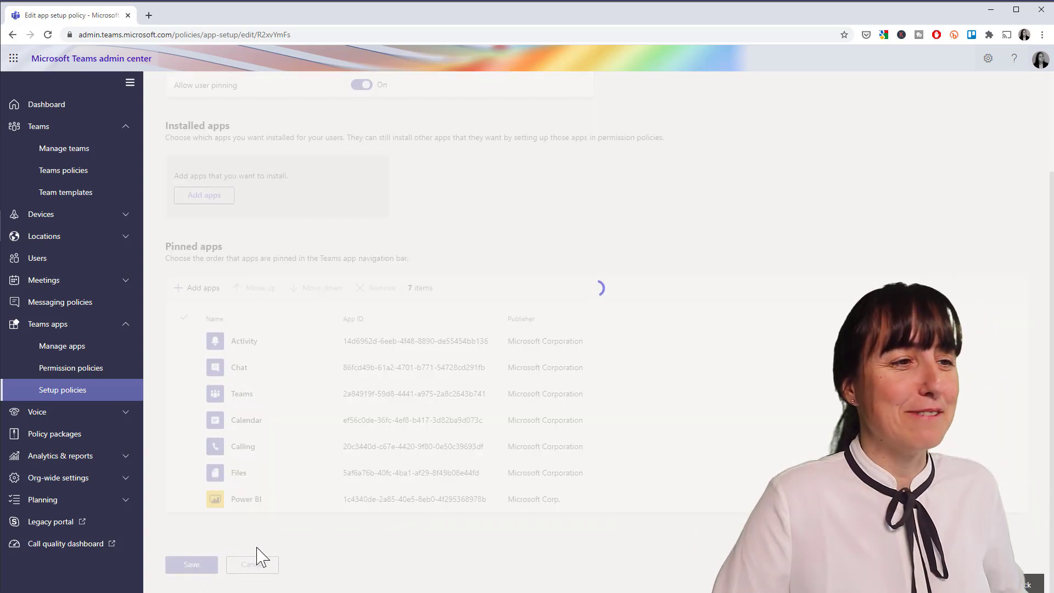
pyautogui.click(191, 564)
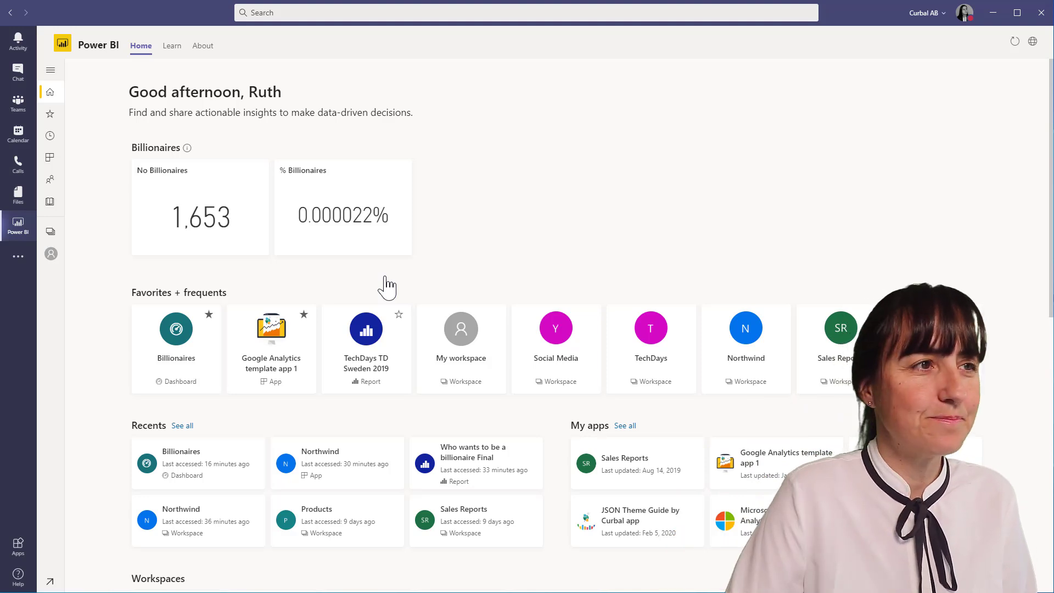
pyautogui.moveTo(532, 277)
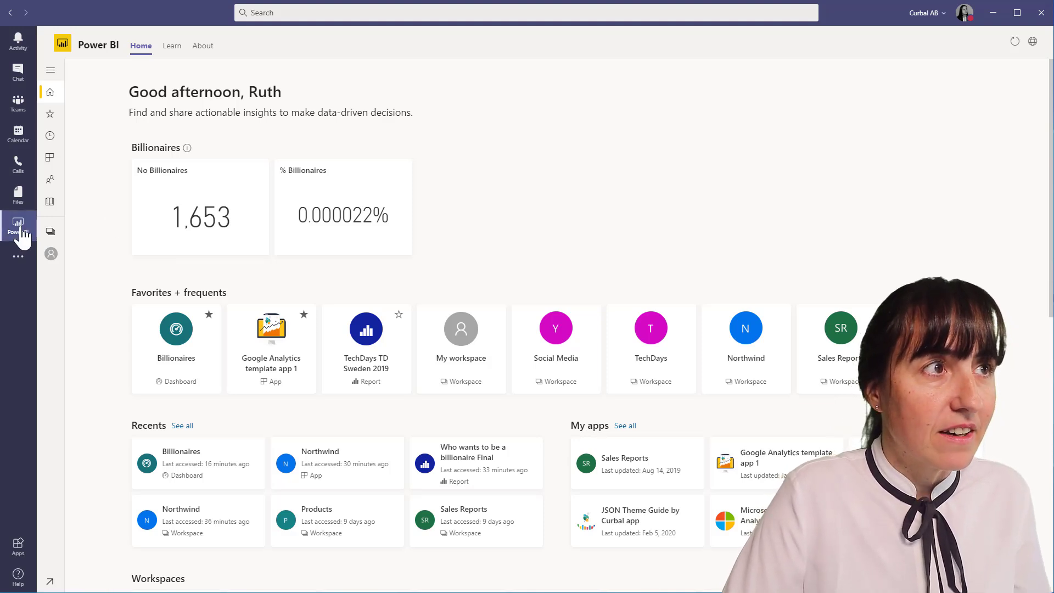
pyautogui.click(18, 104)
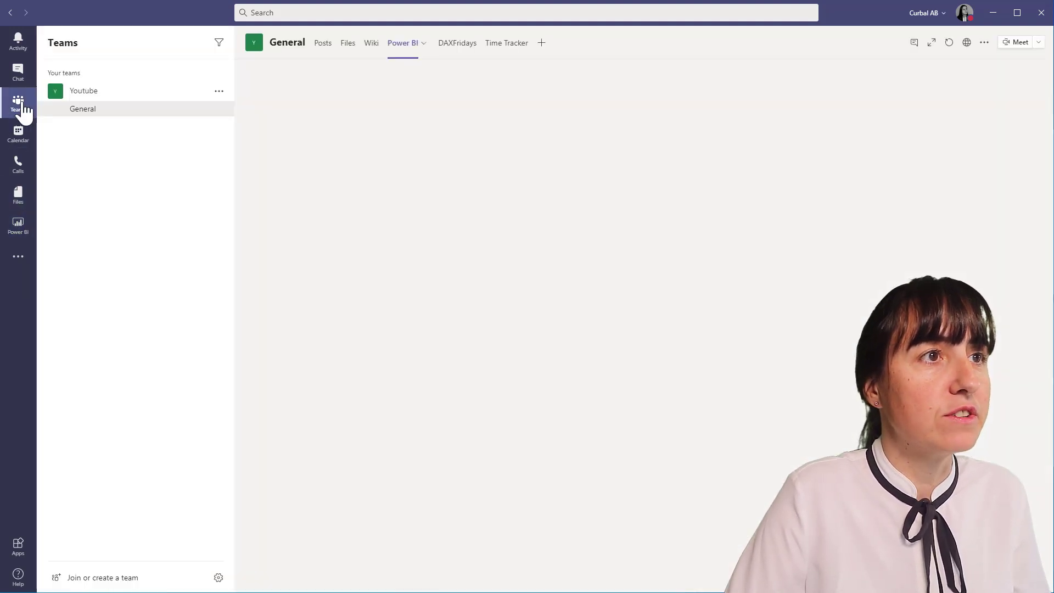
pyautogui.click(19, 227)
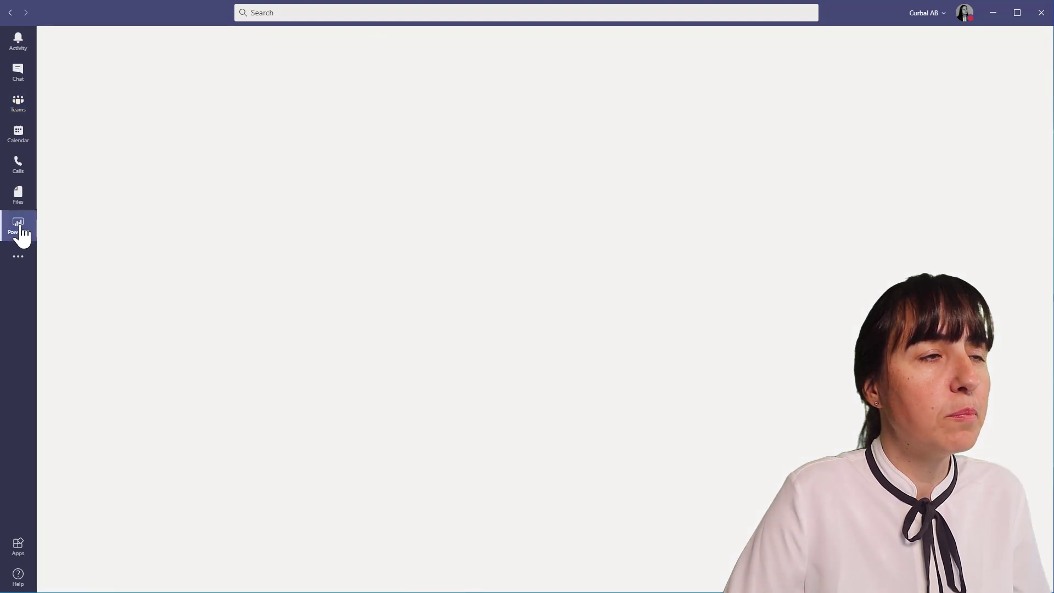
pyautogui.click(19, 225)
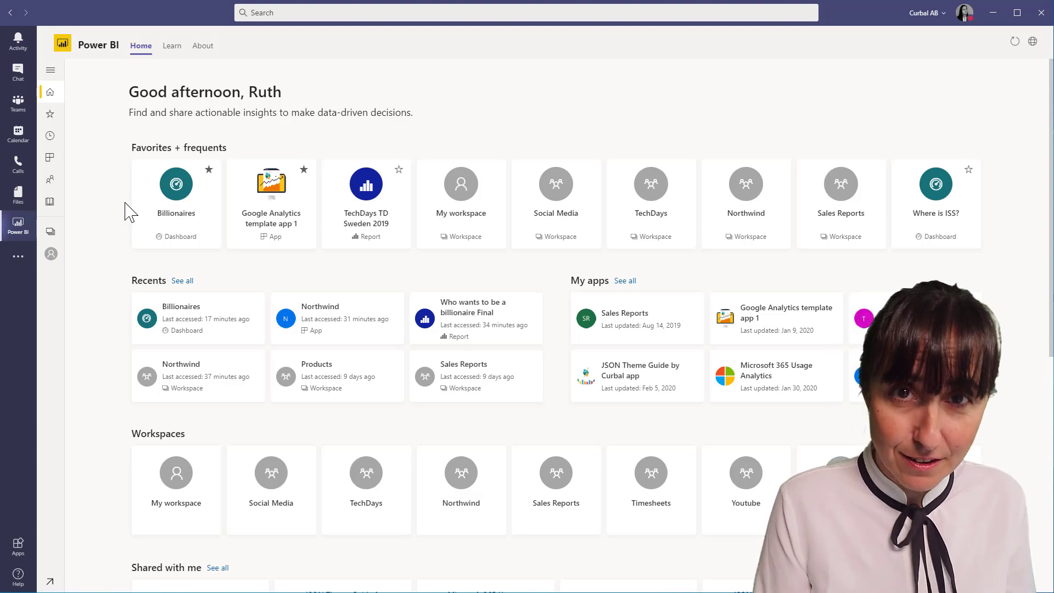
pyautogui.click(176, 184)
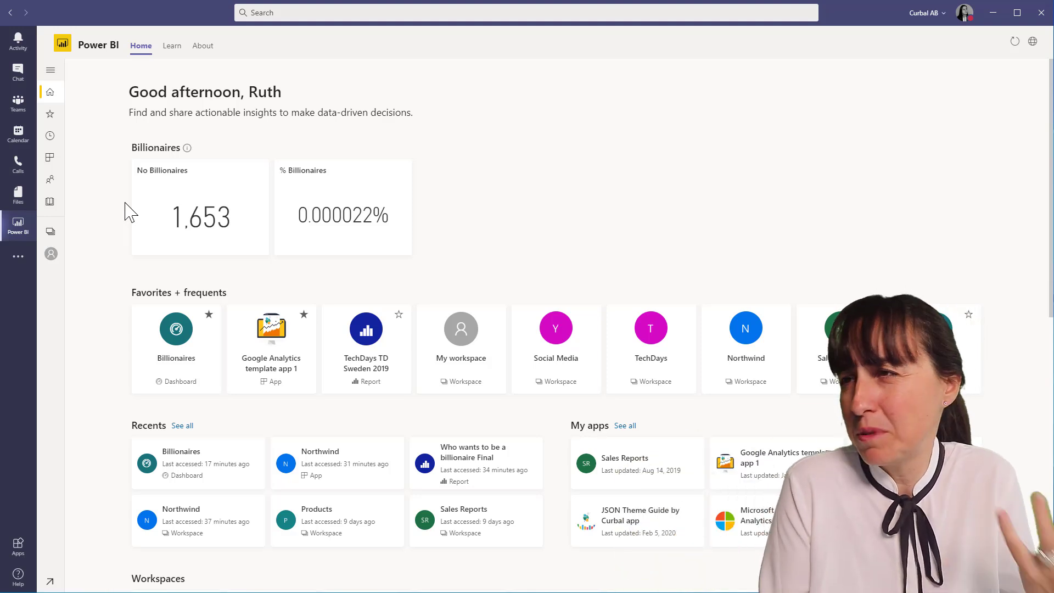
pyautogui.moveTo(434, 268)
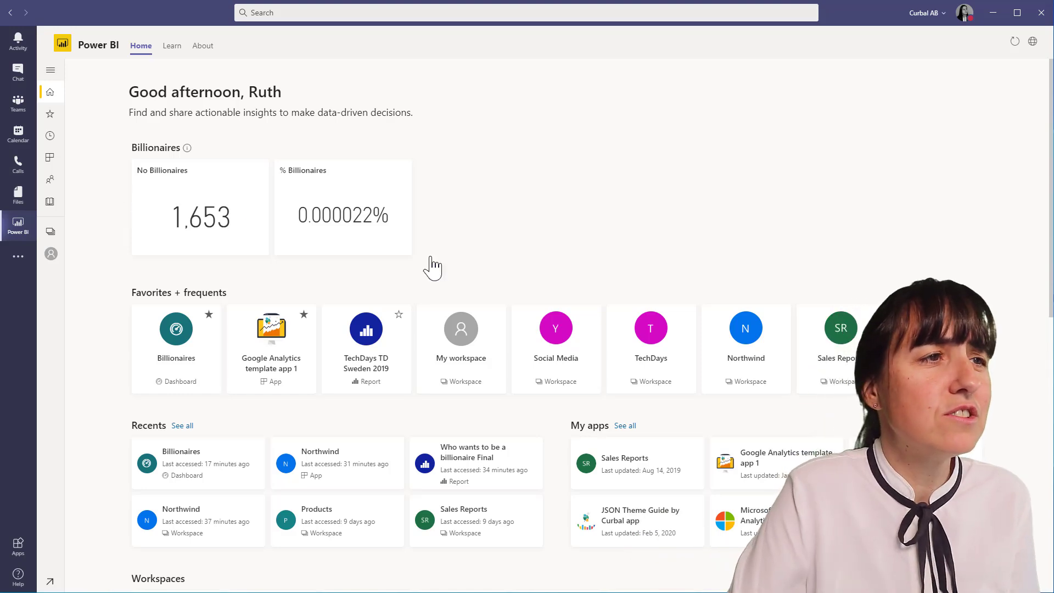
pyautogui.scroll(-3)
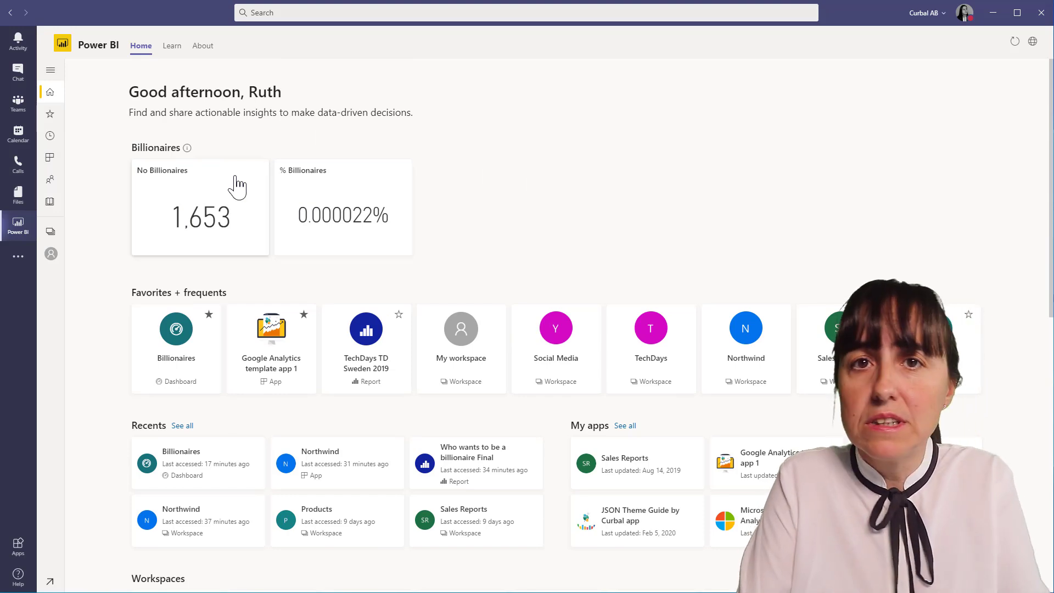
# - Browse the 'Who wants to be a billionaire Final' report pages, then close it back to Power BI home
pyautogui.scroll(-3)
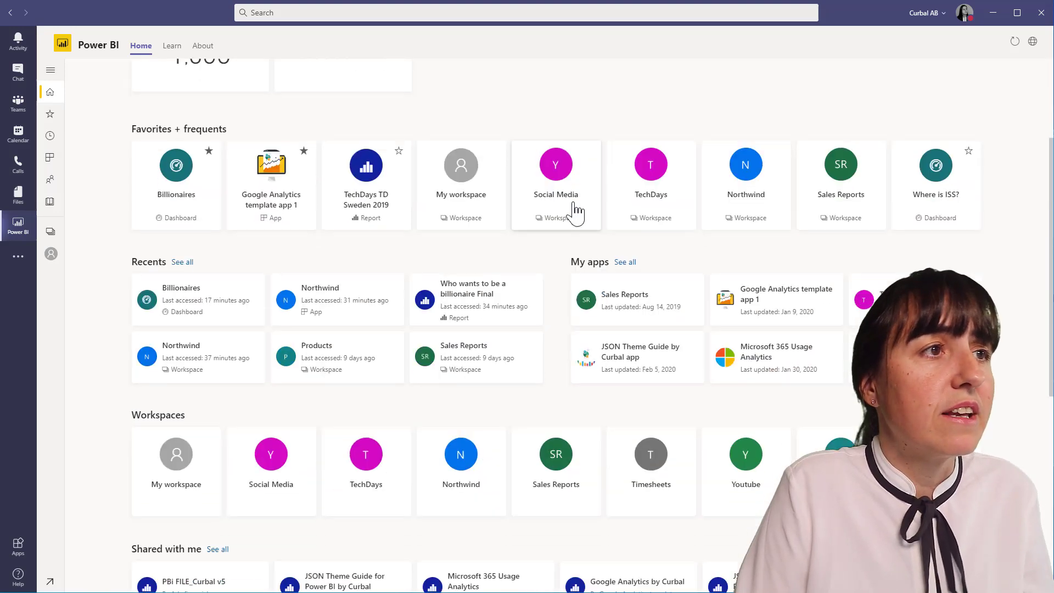
pyautogui.scroll(3)
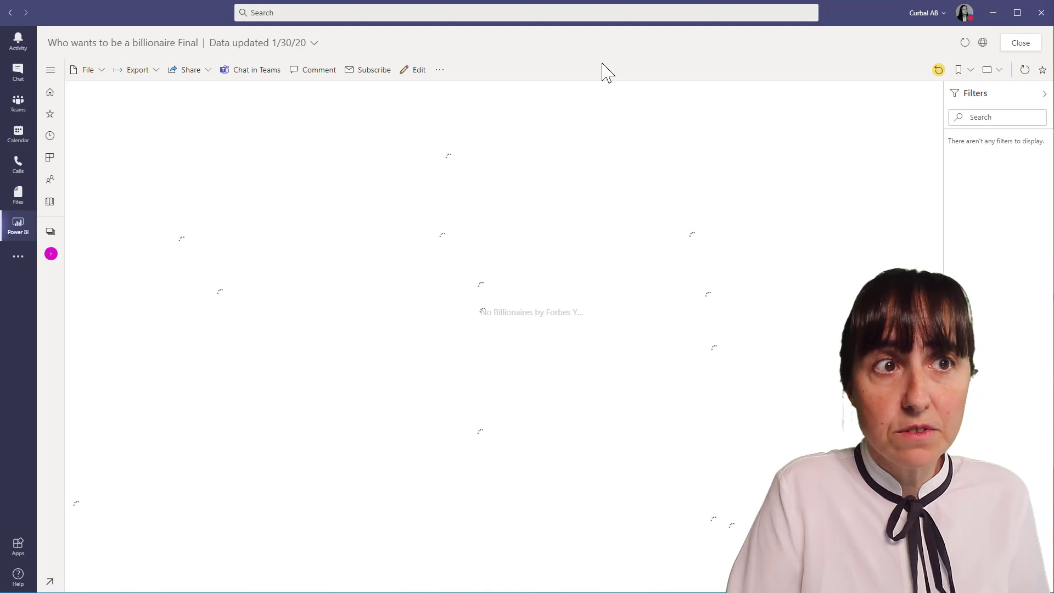
pyautogui.click(49, 70)
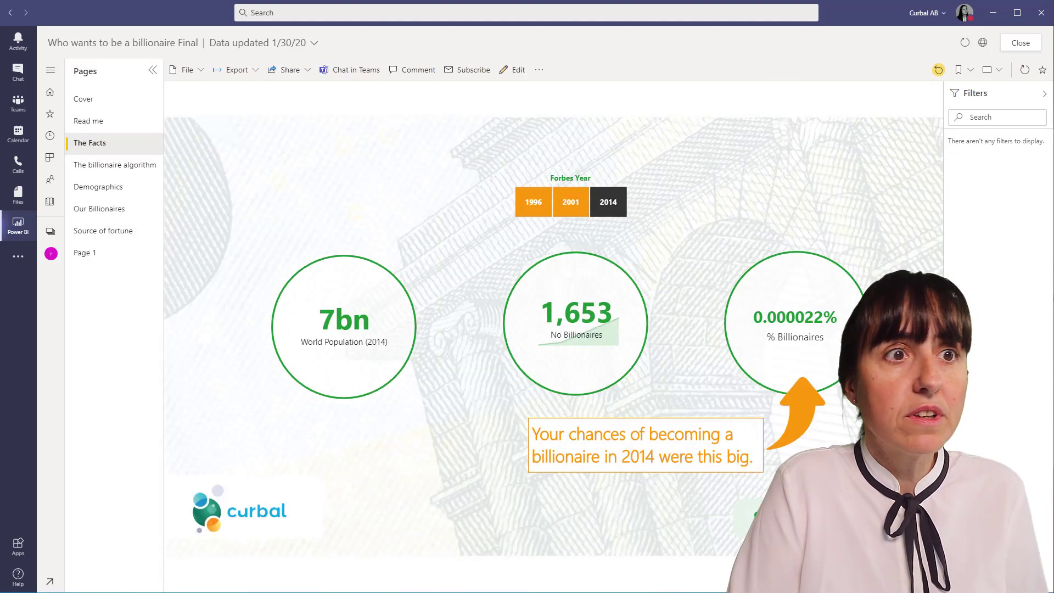
pyautogui.click(115, 165)
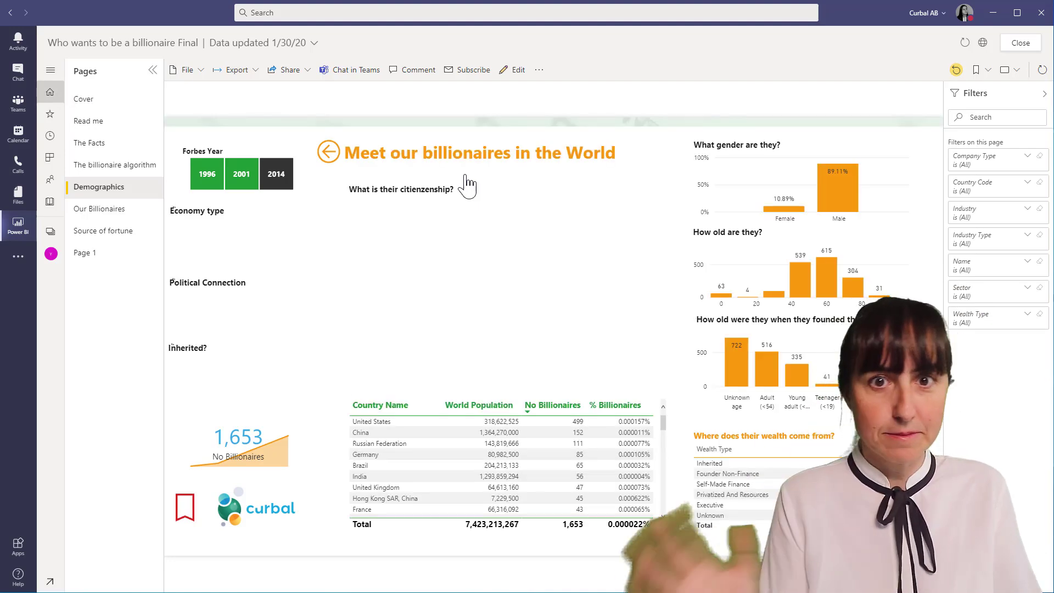
pyautogui.click(1019, 43)
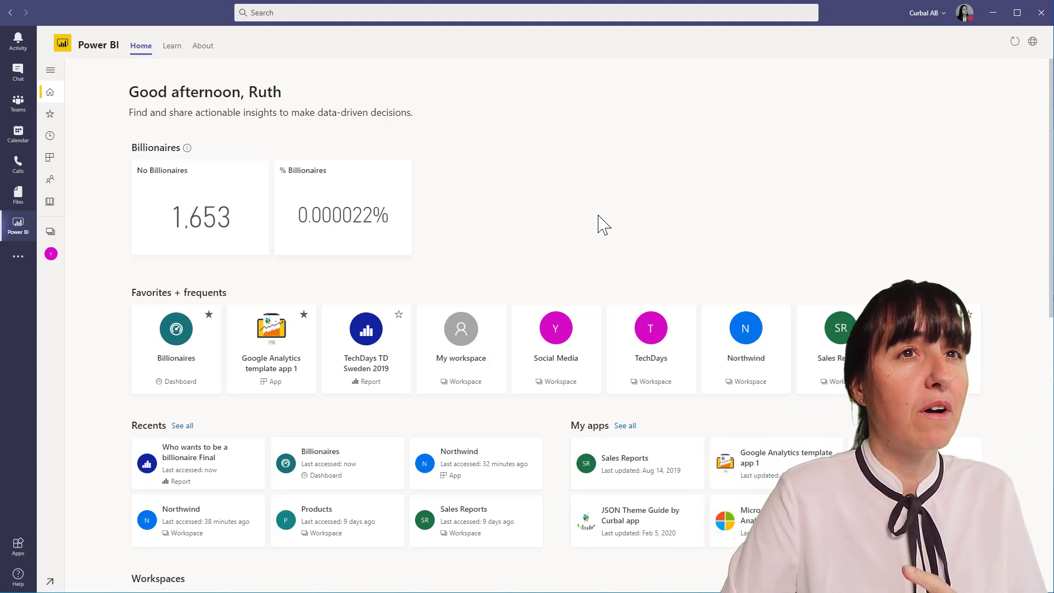
pyautogui.moveTo(669, 207)
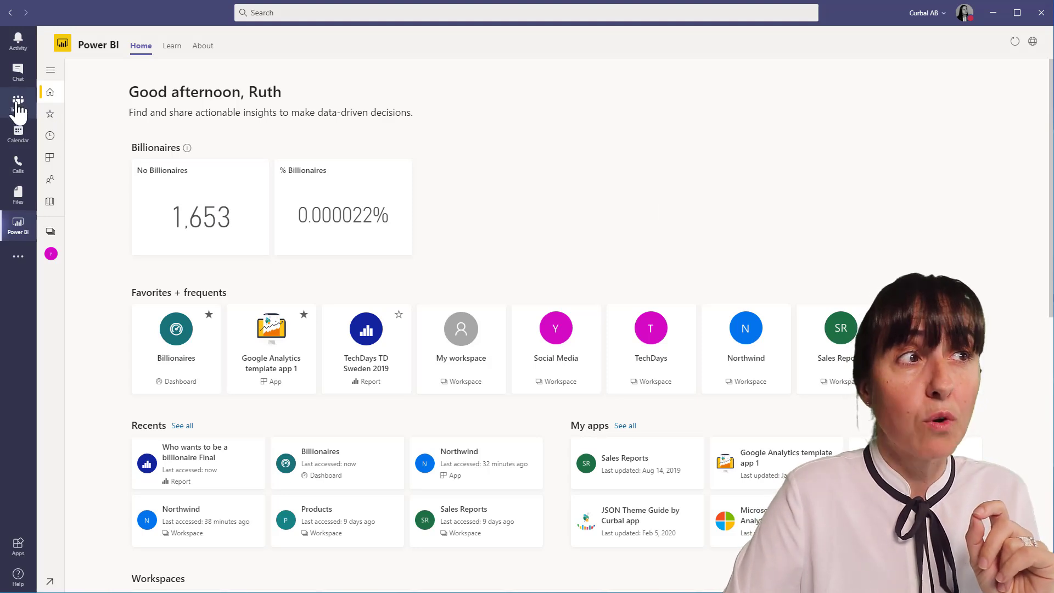
# - Go to the Youtube team's General channel and view its Power BI tab with the DAX function glossary
pyautogui.click(18, 103)
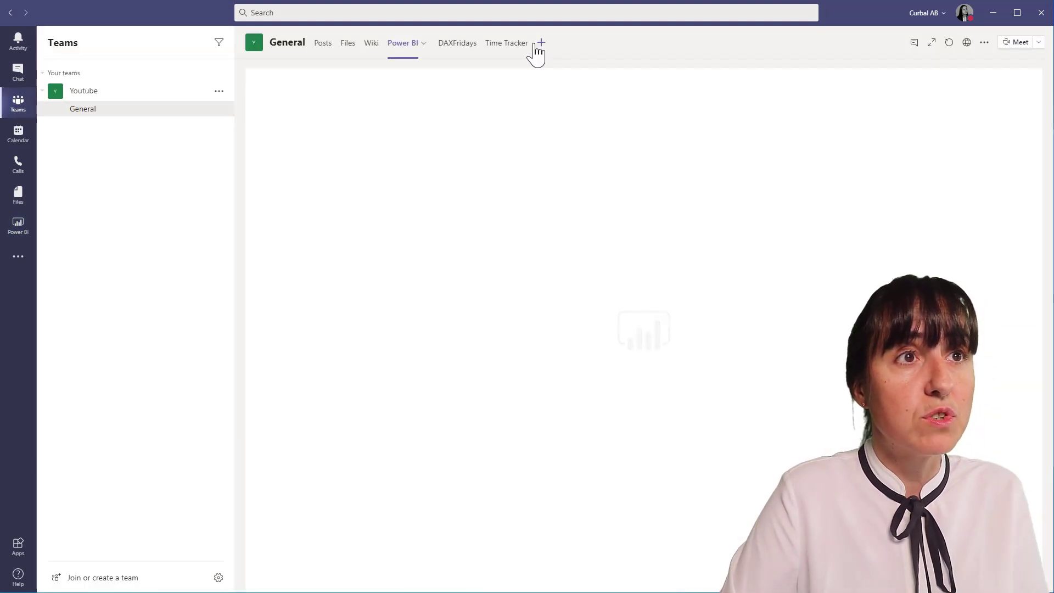
pyautogui.click(403, 43)
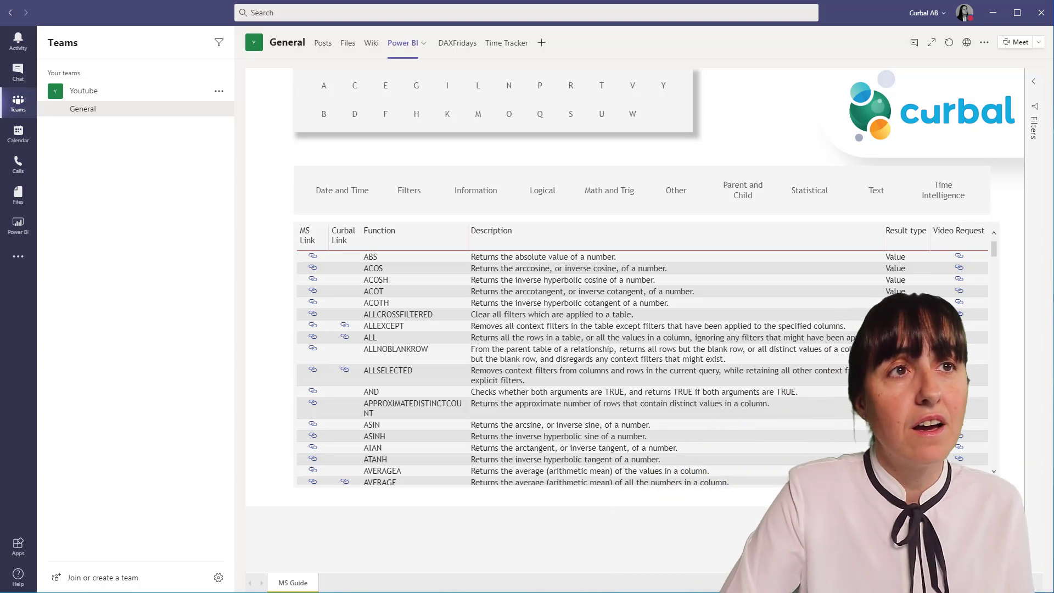
pyautogui.scroll(-3)
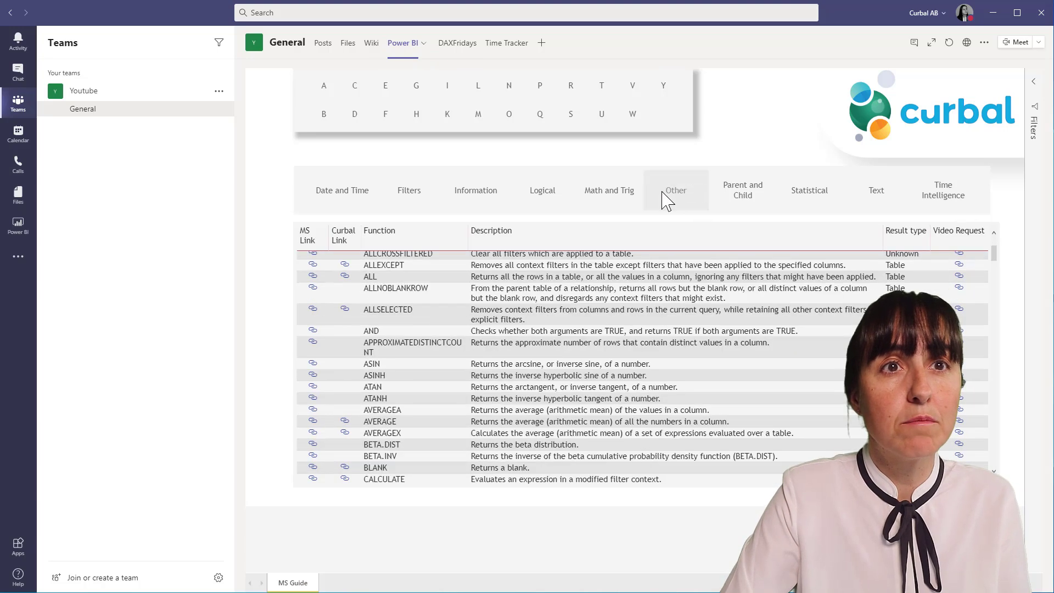
pyautogui.moveTo(753, 171)
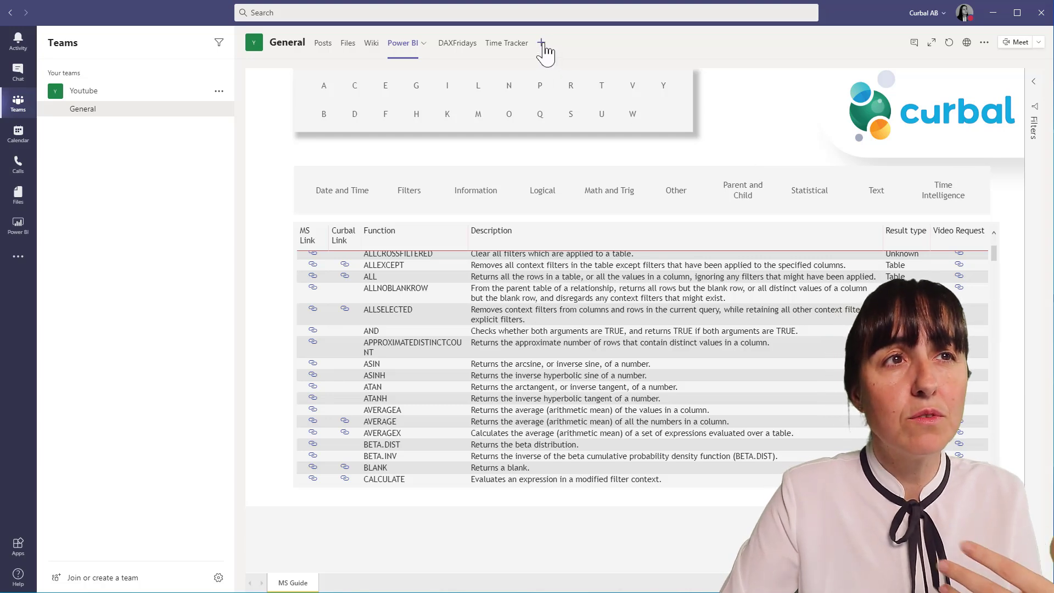
pyautogui.click(541, 43)
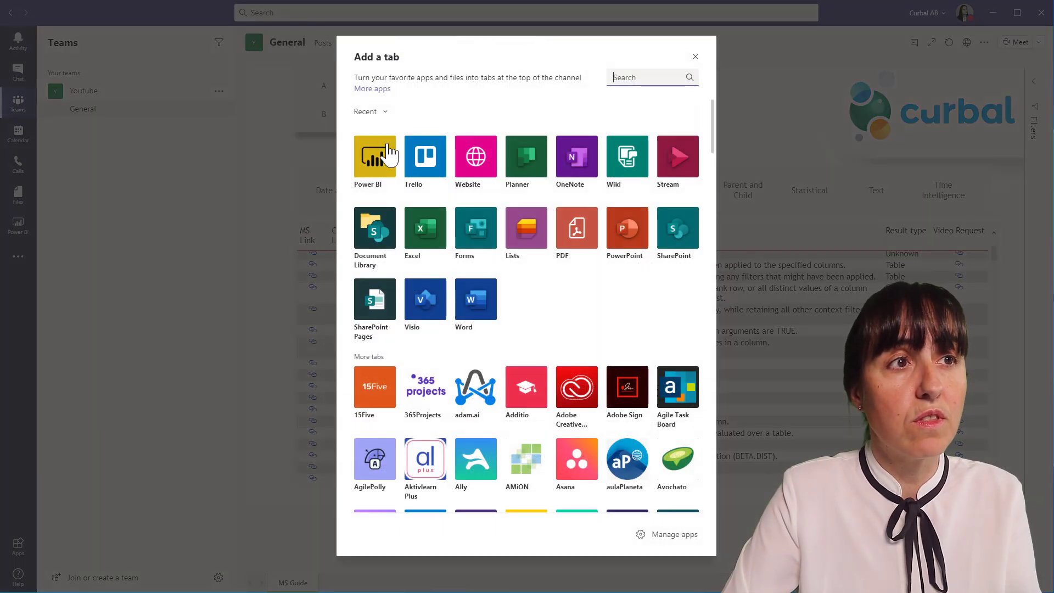
pyautogui.click(374, 157)
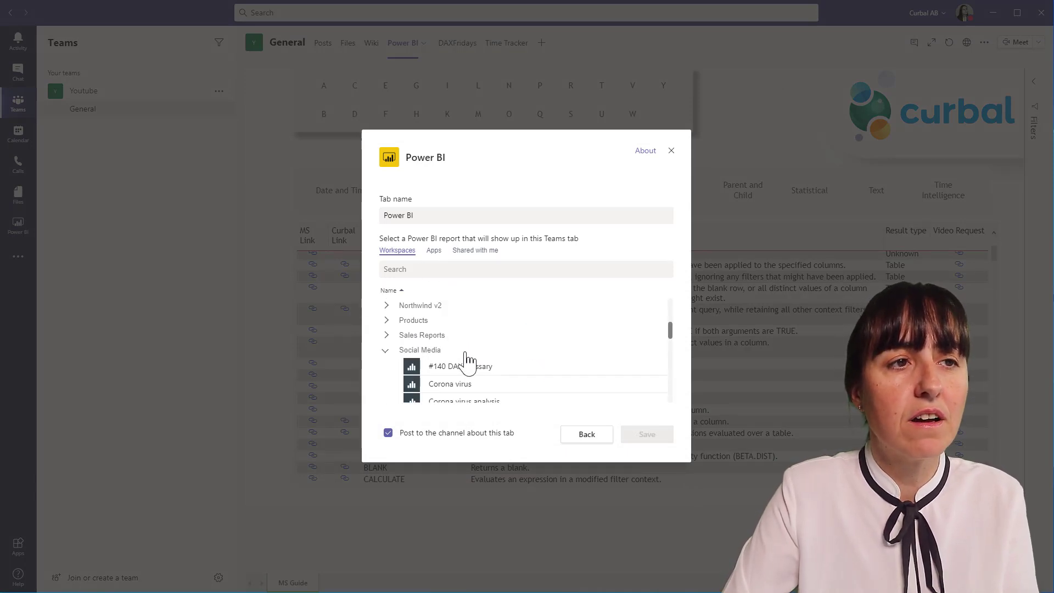
pyautogui.click(460, 365)
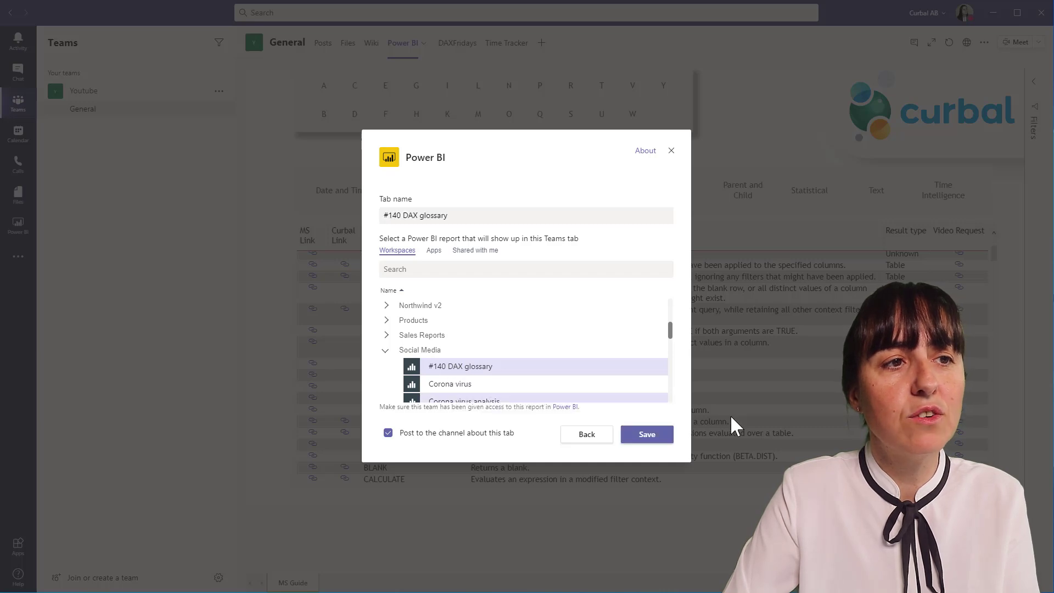
pyautogui.click(670, 151)
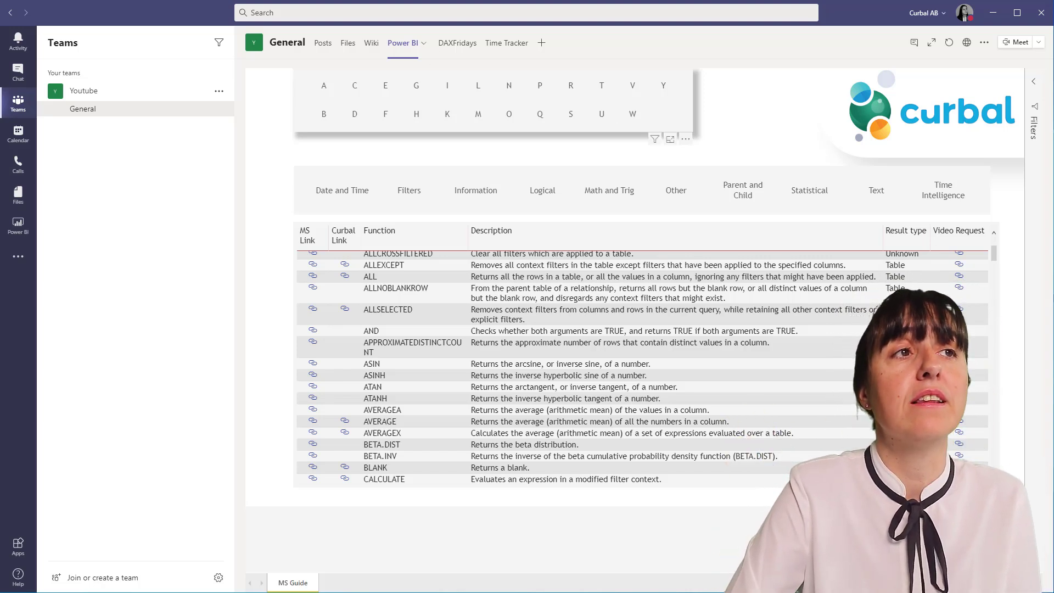
pyautogui.click(525, 12)
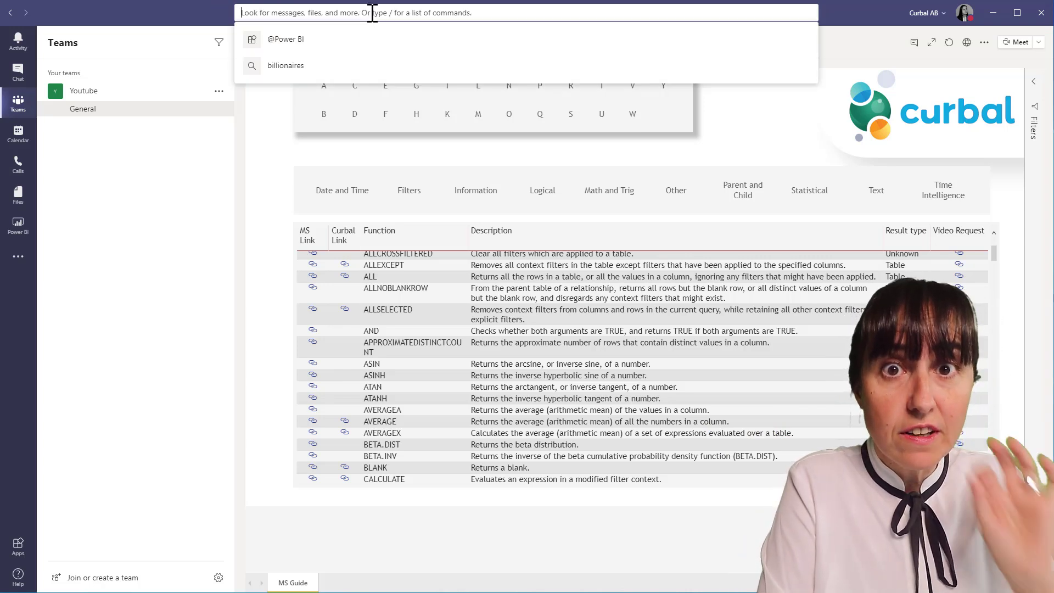
pyautogui.write('@')
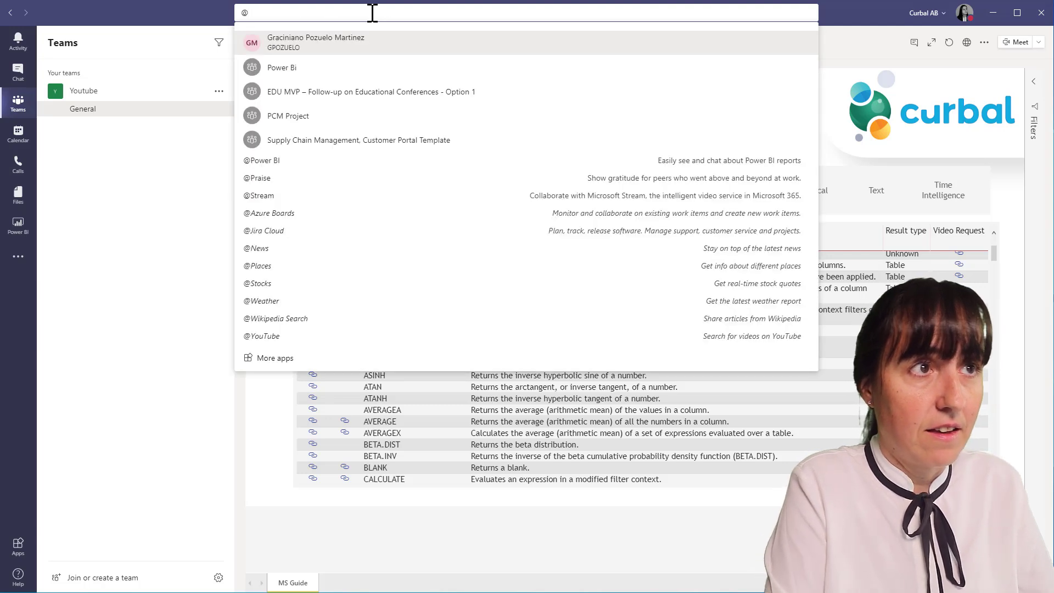
pyautogui.write('P')
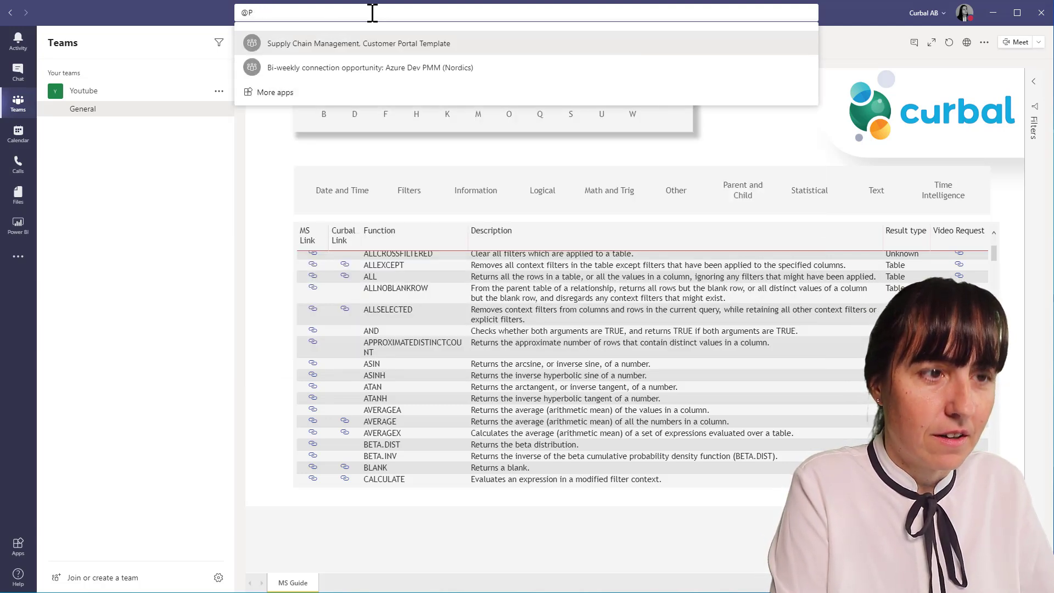
pyautogui.write('ower BI')
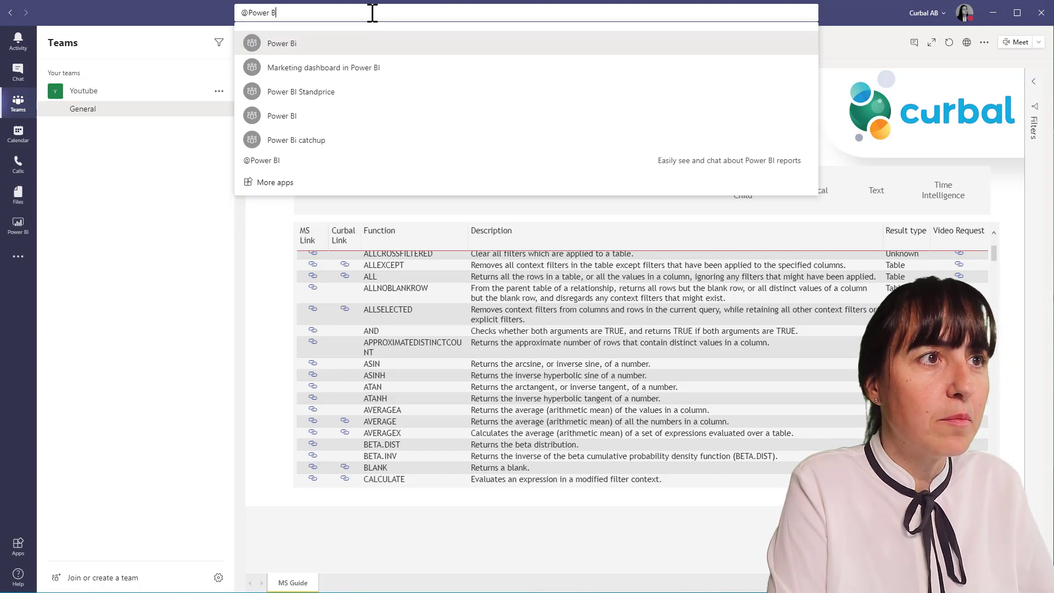
pyautogui.moveTo(261, 161)
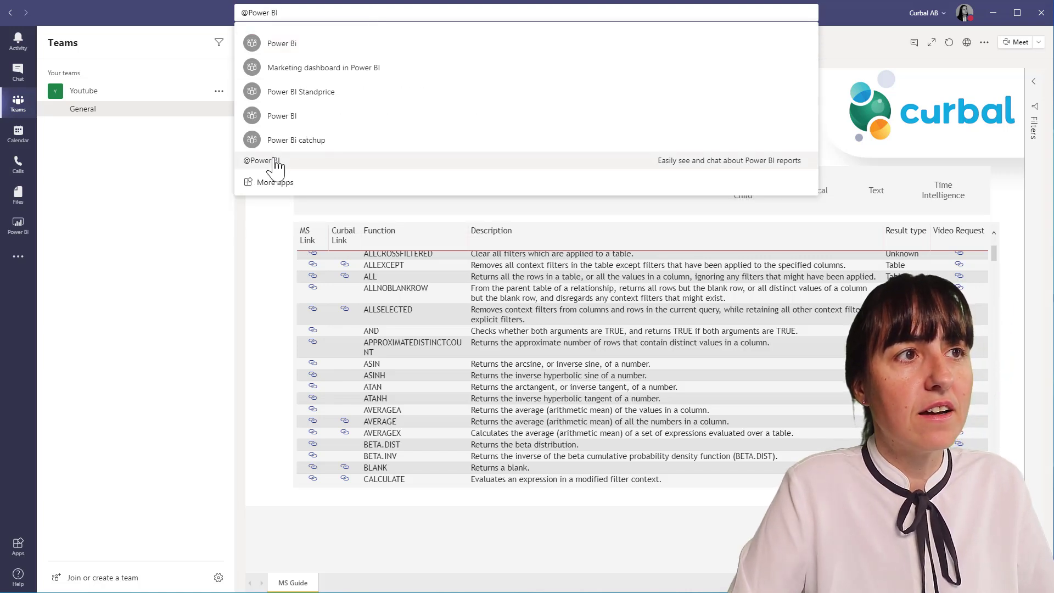
# - From the Power BI content results, choose Google Analytics template app 1 and copy its link
pyautogui.click(261, 161)
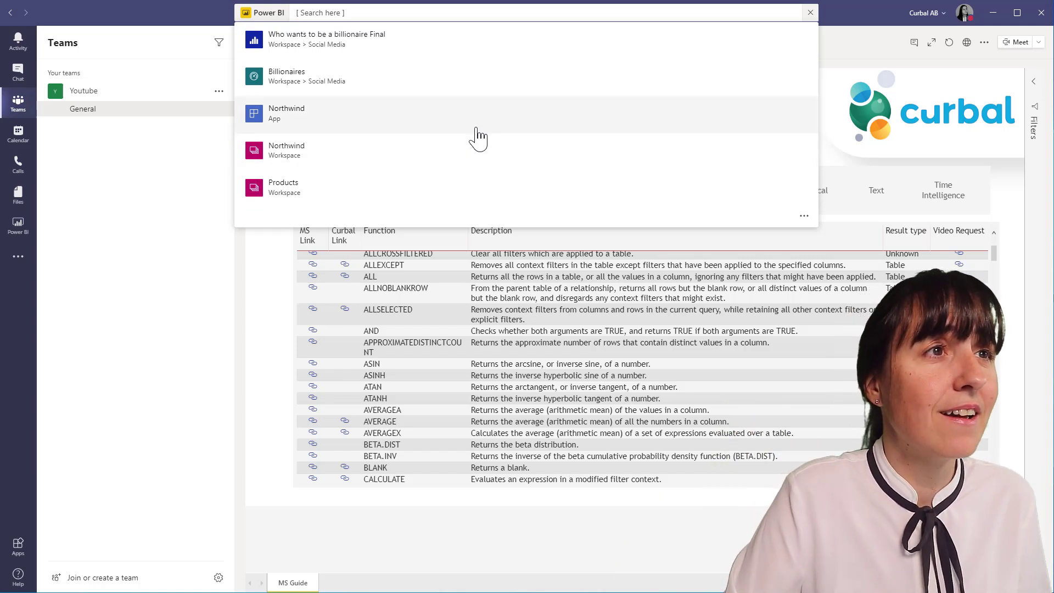
pyautogui.moveTo(348, 153)
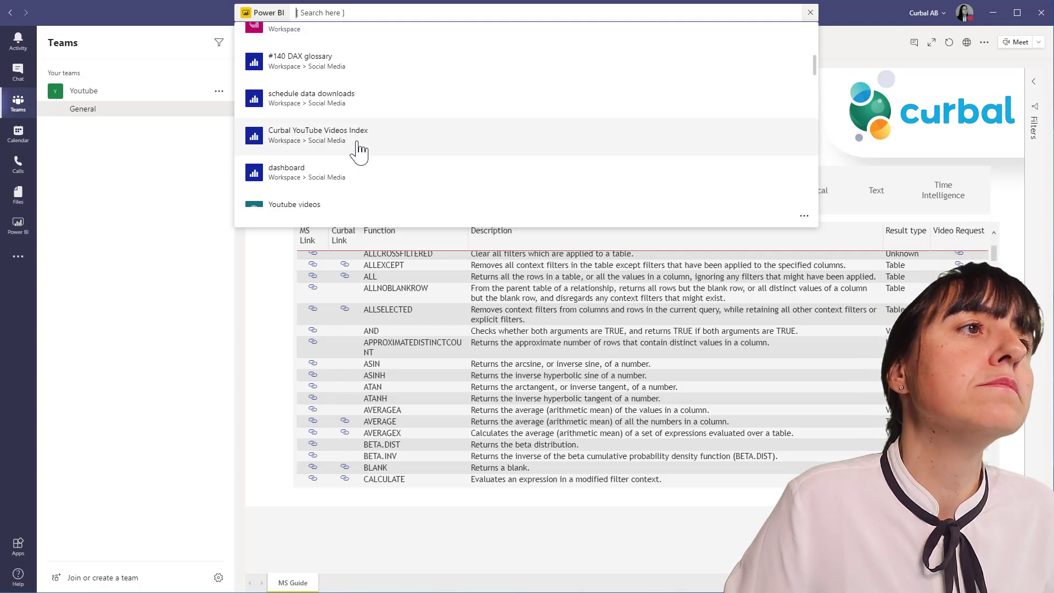
pyautogui.scroll(-3)
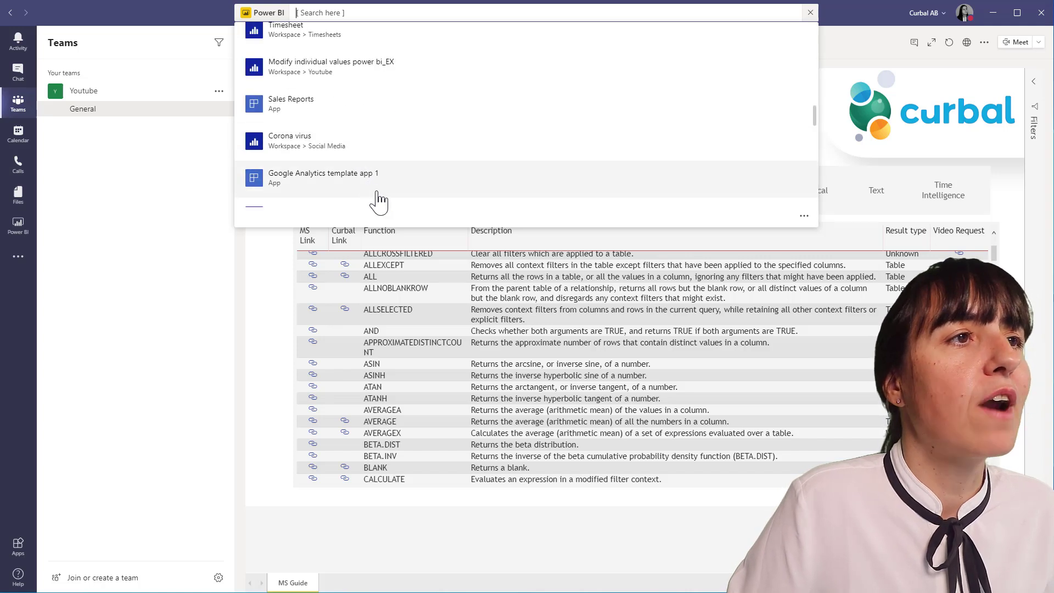
pyautogui.click(322, 176)
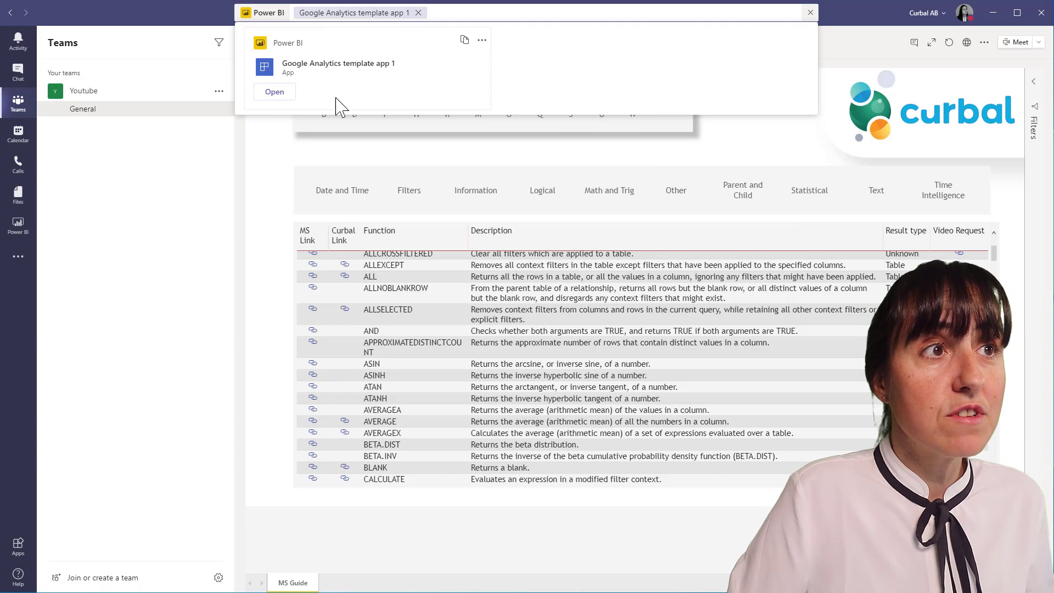
pyautogui.moveTo(464, 40)
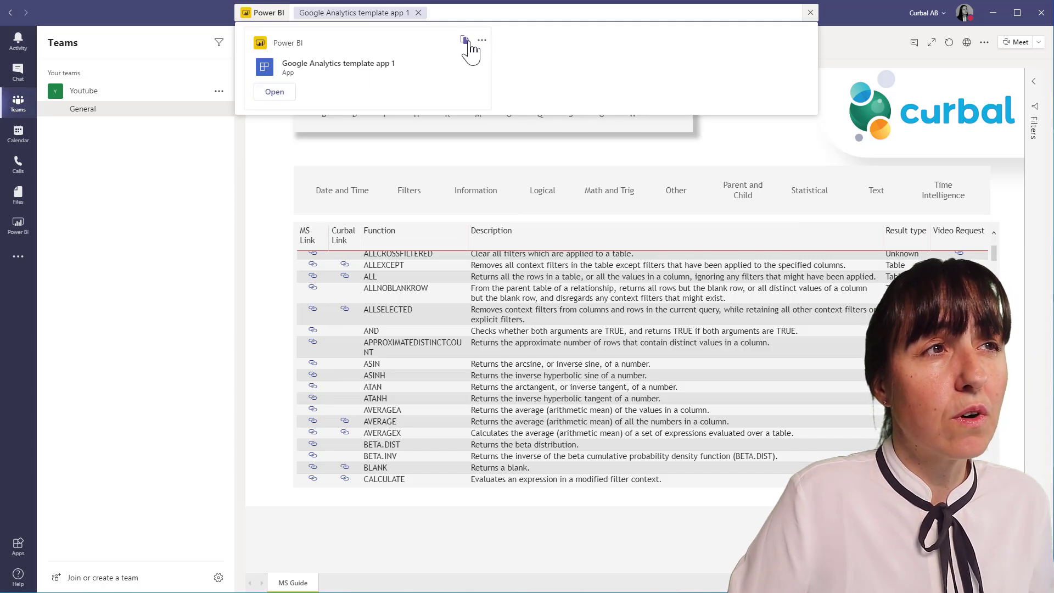
pyautogui.click(481, 41)
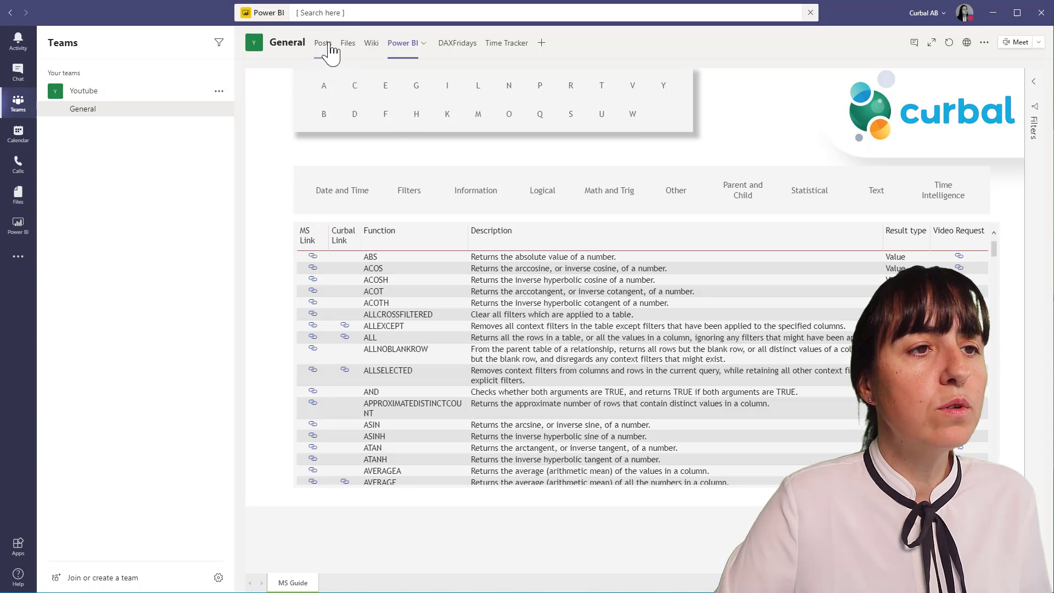
# - Start a new General channel conversation and attach the Power BI messaging extension found via 'power'
pyautogui.click(323, 43)
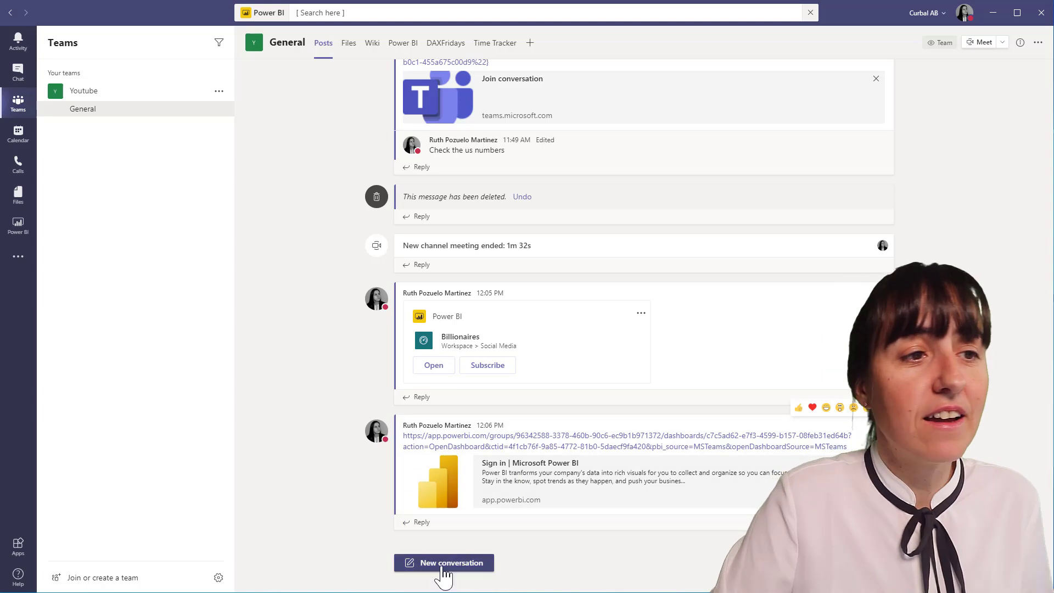
pyautogui.click(444, 562)
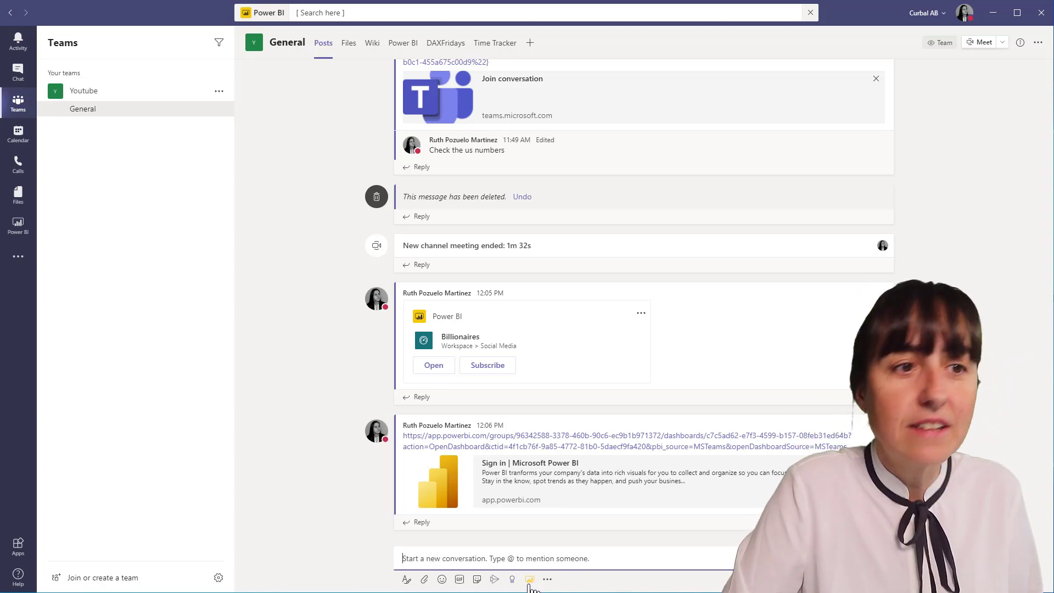
pyautogui.click(530, 578)
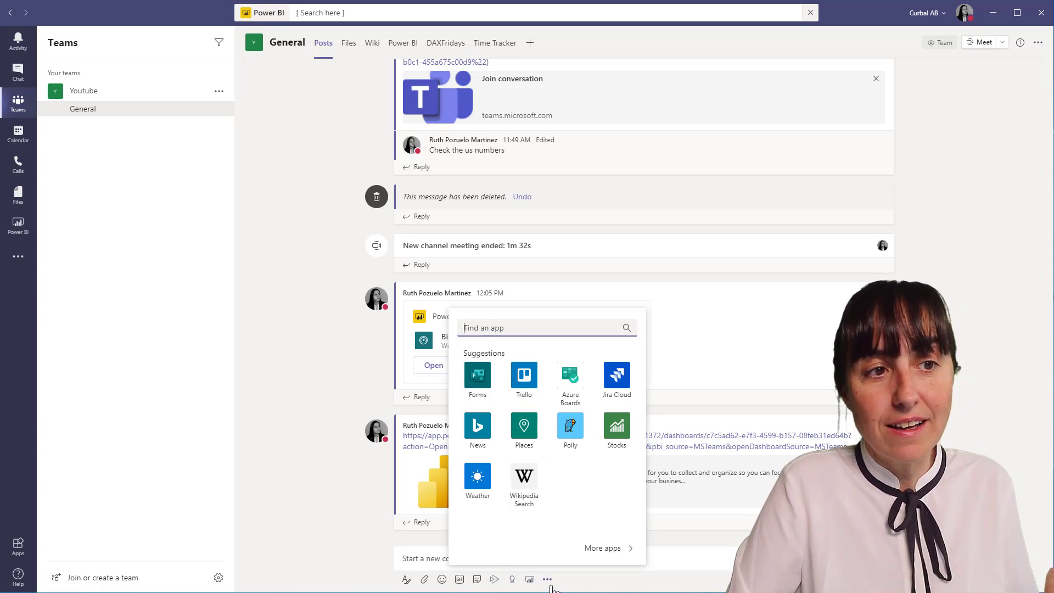
pyautogui.moveTo(571, 570)
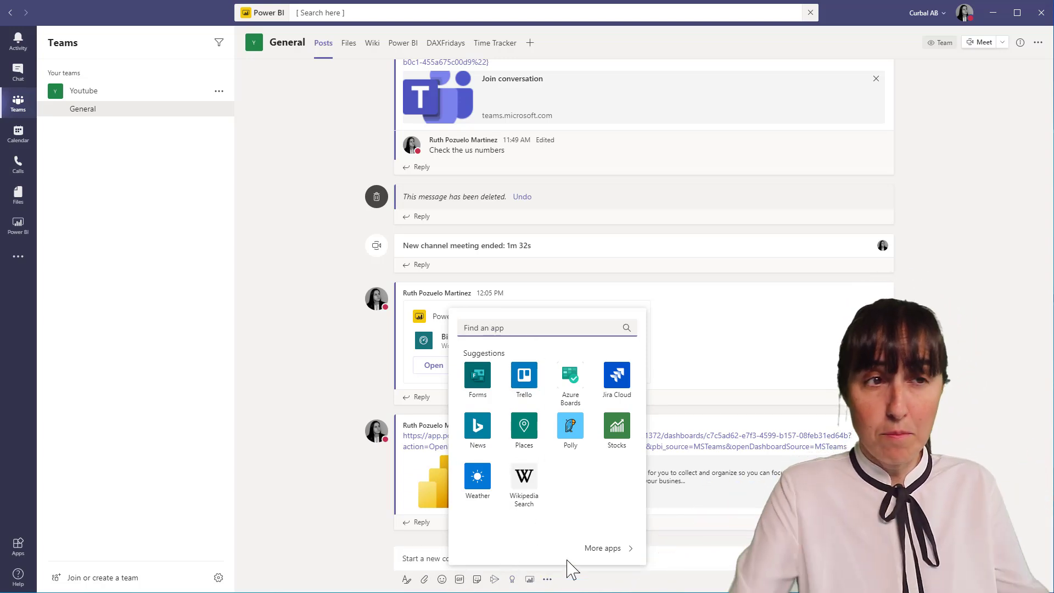
pyautogui.write('power')
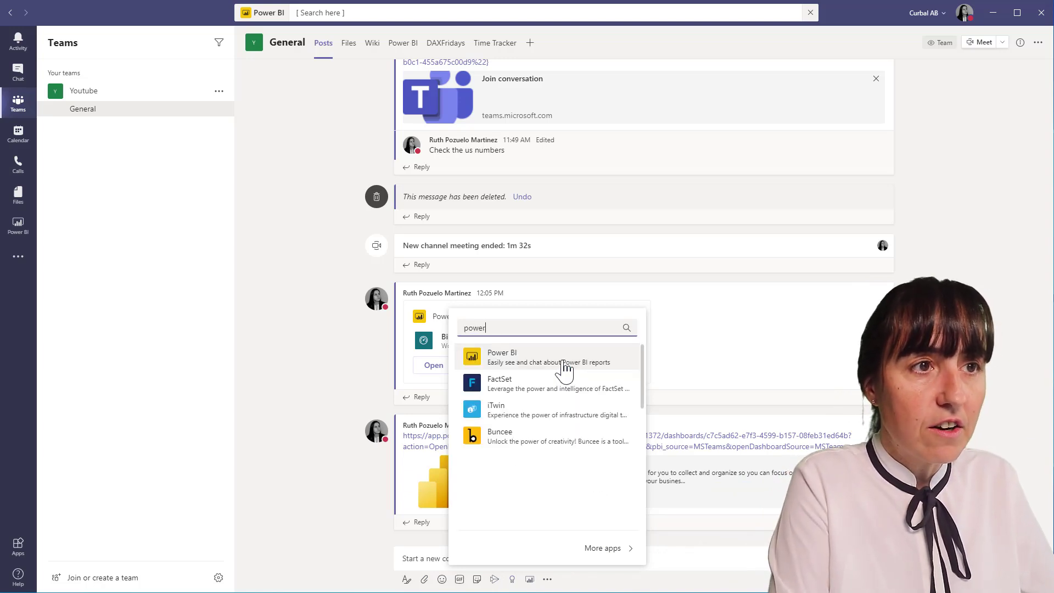
pyautogui.click(502, 357)
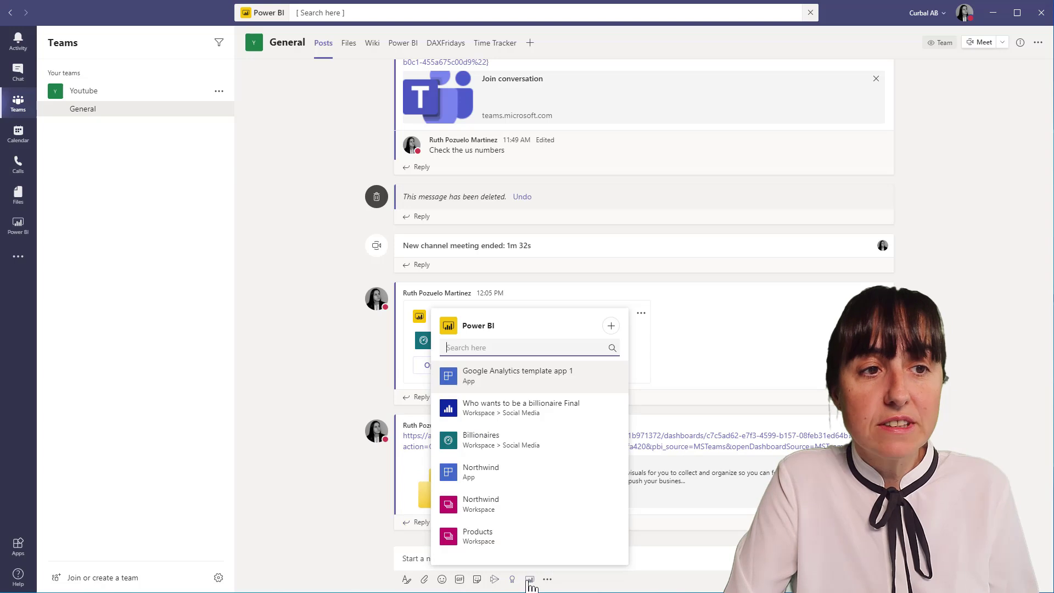
# - Reopen the full messaging app picker and search 'powerbi' again
pyautogui.click(611, 325)
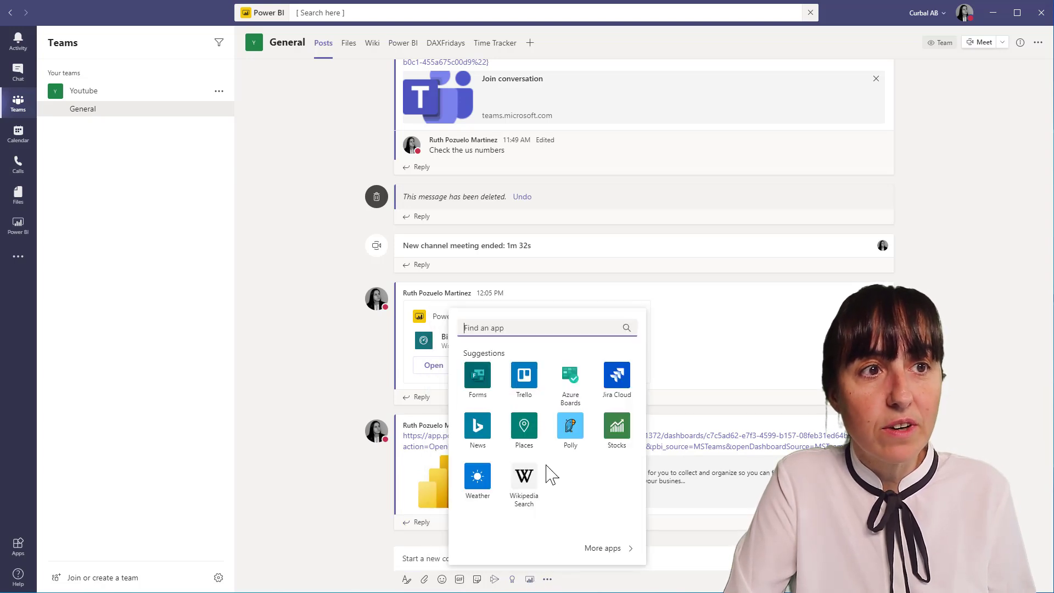
pyautogui.write('powerbi')
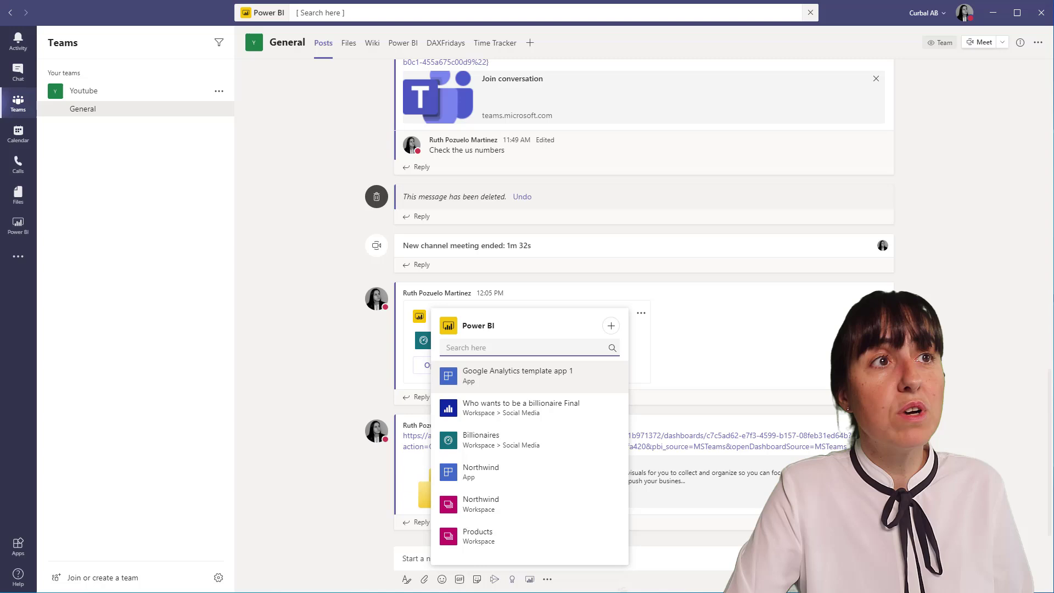
pyautogui.moveTo(531, 379)
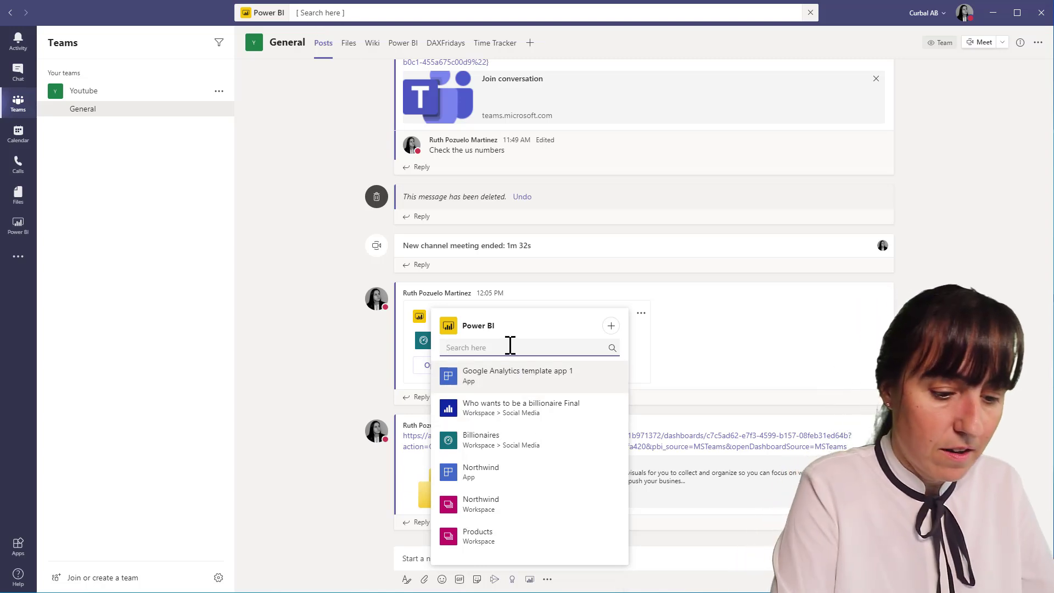
# - Post the Billionaires dashboard card with 'Check this report out', then start an instant channel meeting
pyautogui.write('billi')
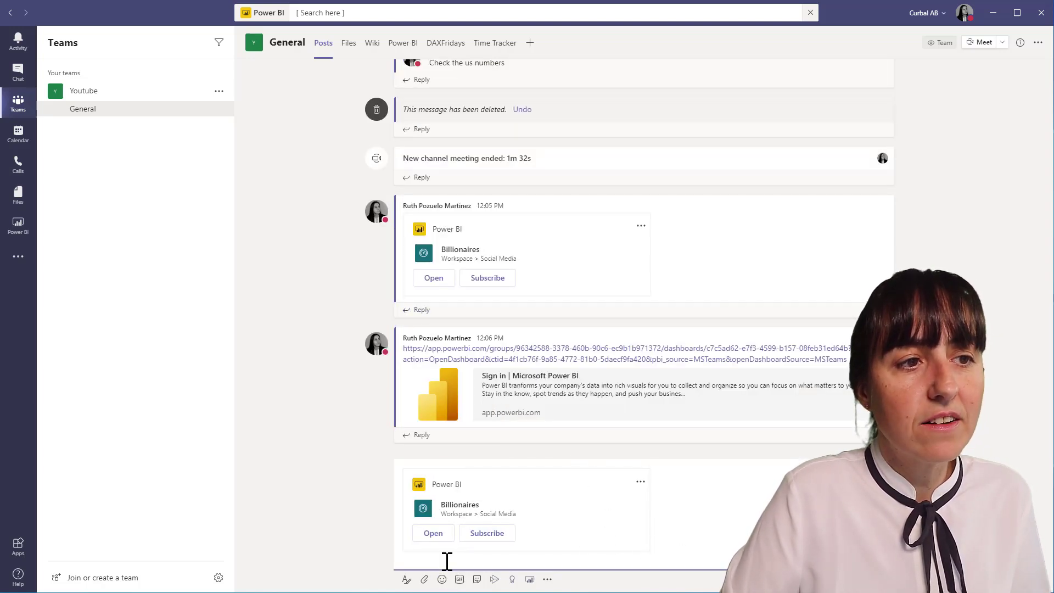
pyautogui.write('Check')
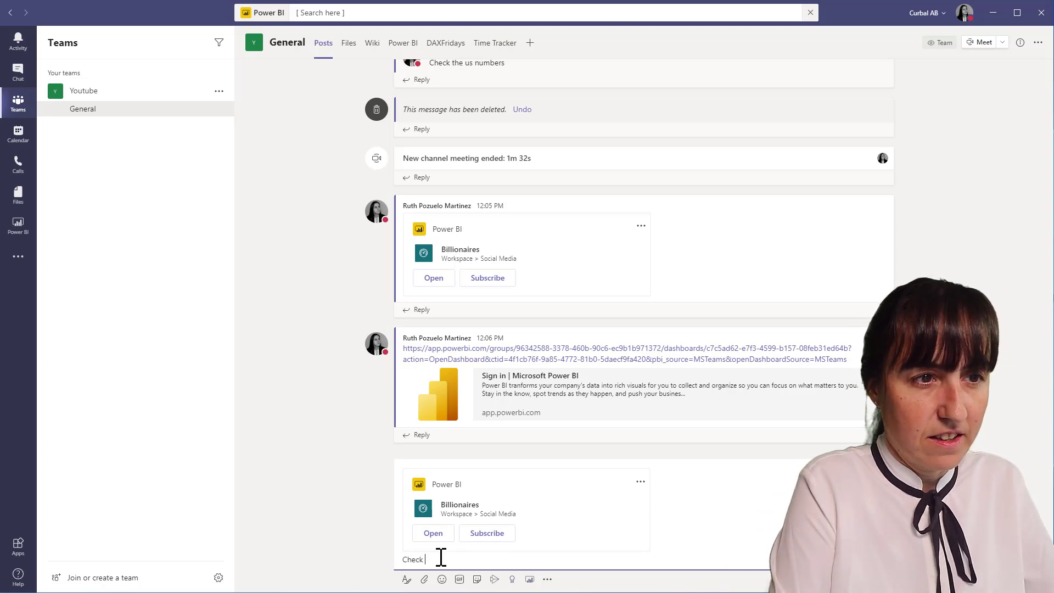
pyautogui.write('this report o')
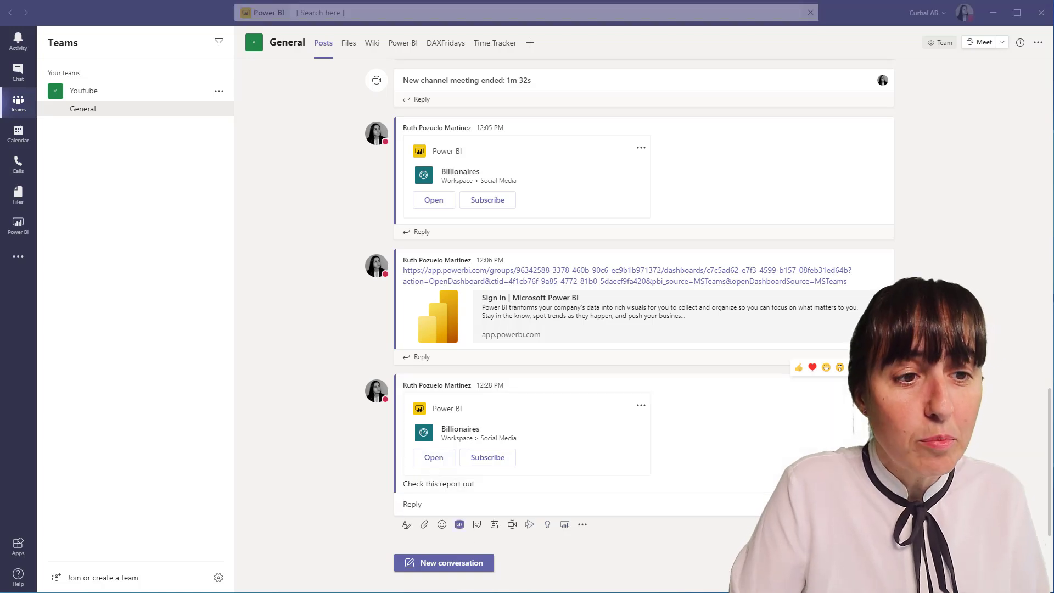
pyautogui.click(434, 200)
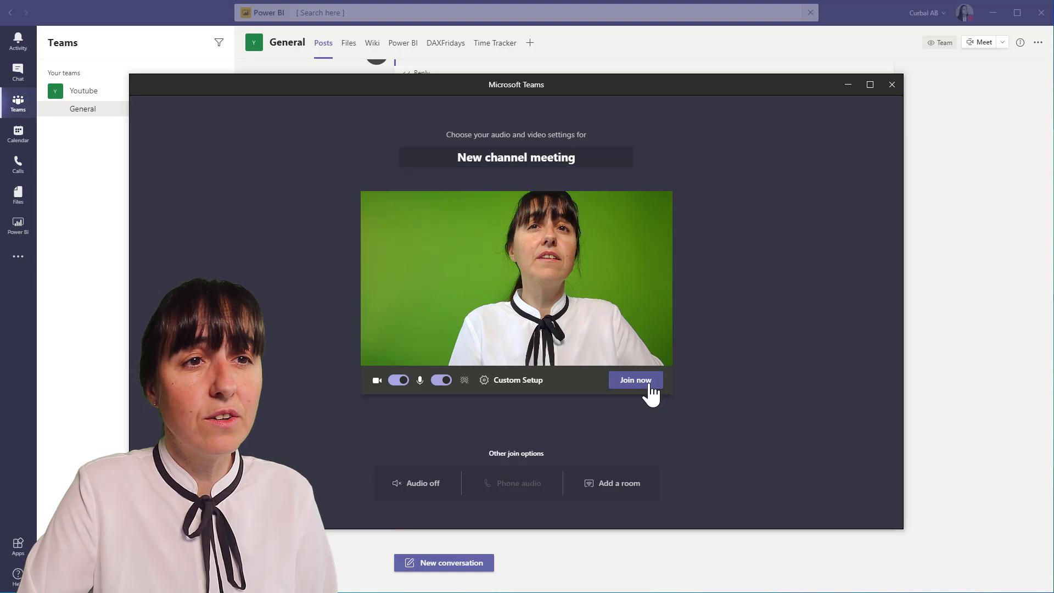
# - Join the new channel meeting and bring up its chat panel with messaging options
pyautogui.click(635, 380)
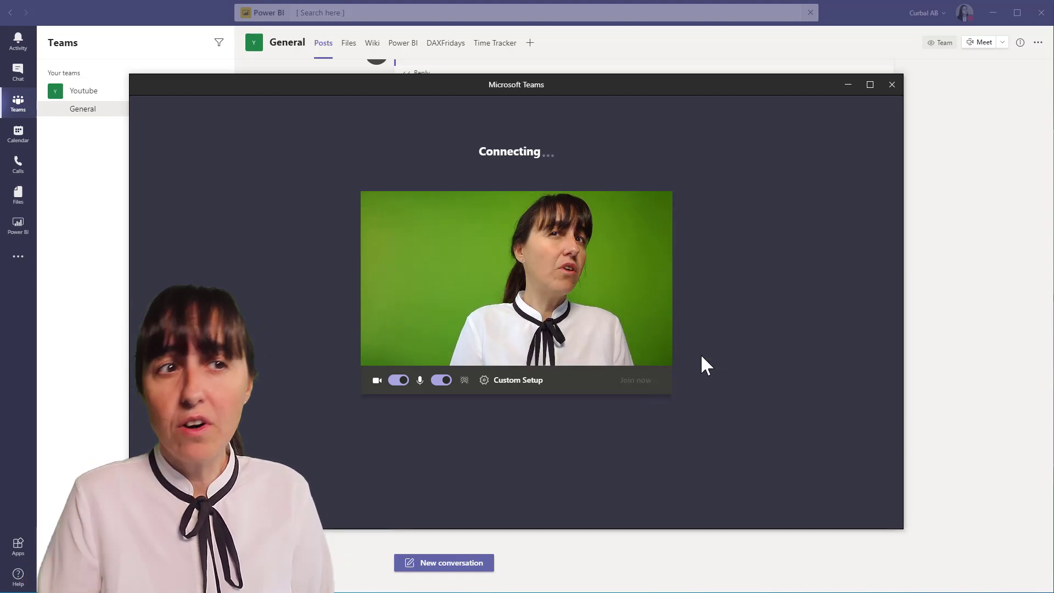
pyautogui.moveTo(579, 285)
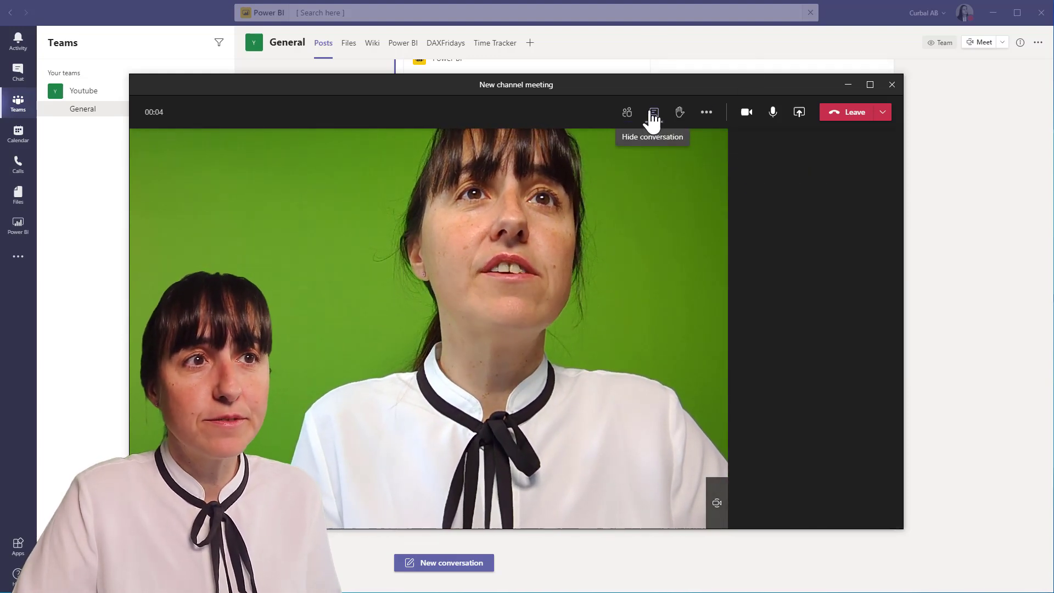
pyautogui.click(652, 112)
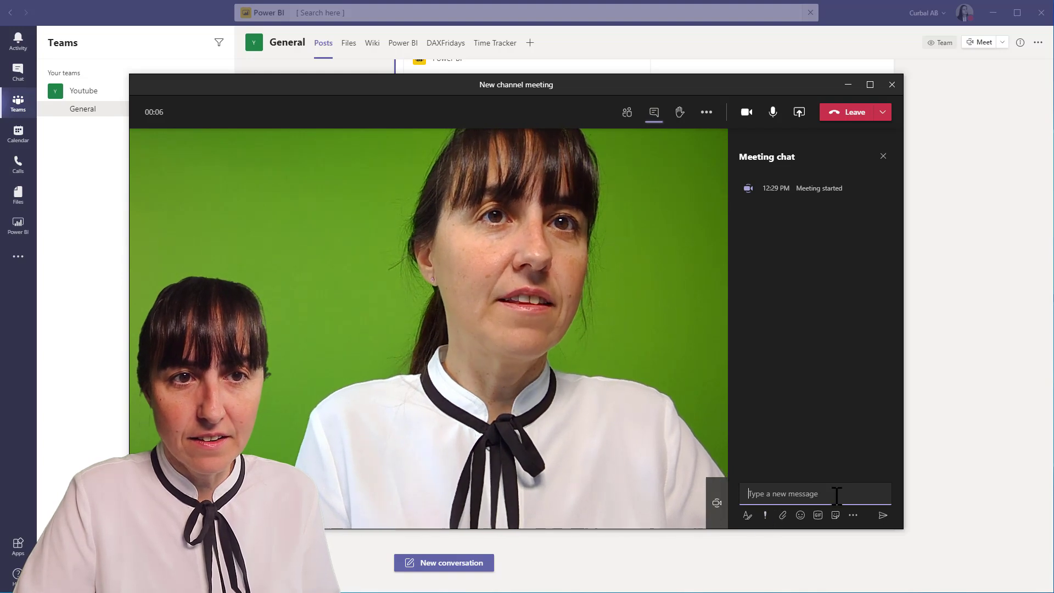
pyautogui.click(854, 515)
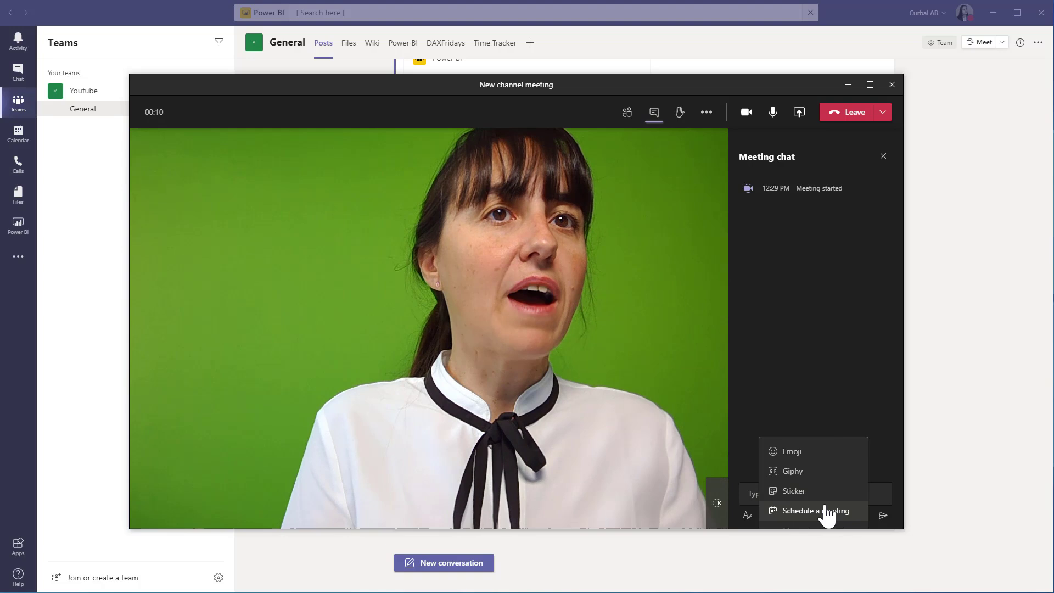
pyautogui.moveTo(807, 534)
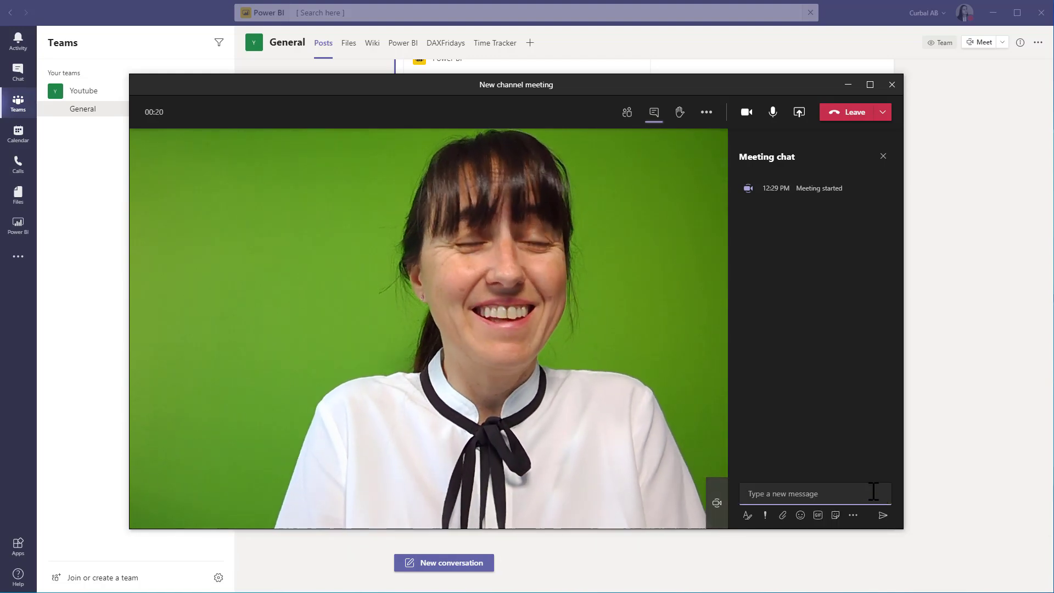
pyautogui.write('@')
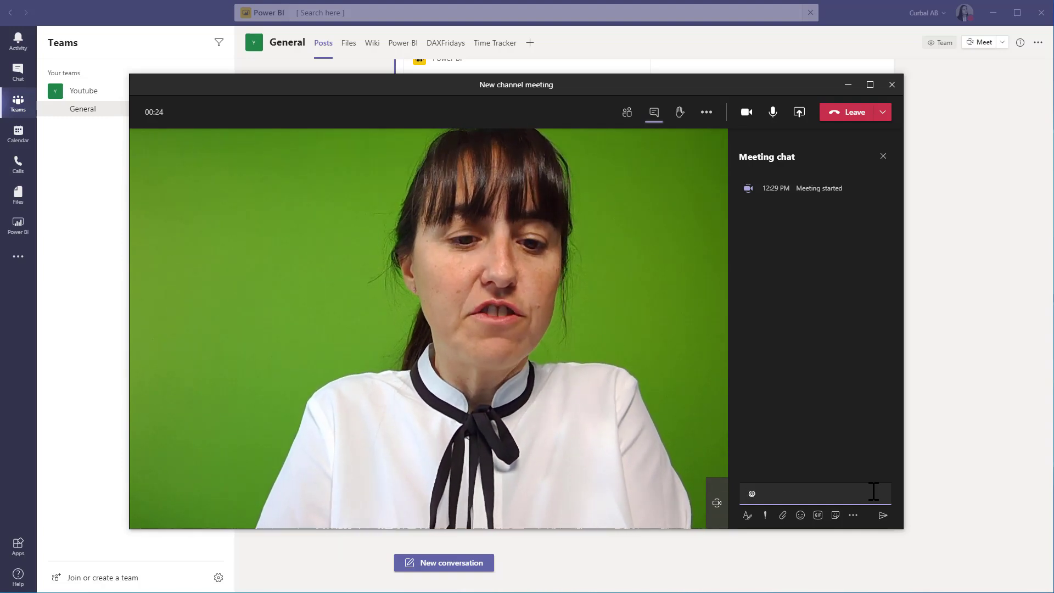
pyautogui.write('POwe')
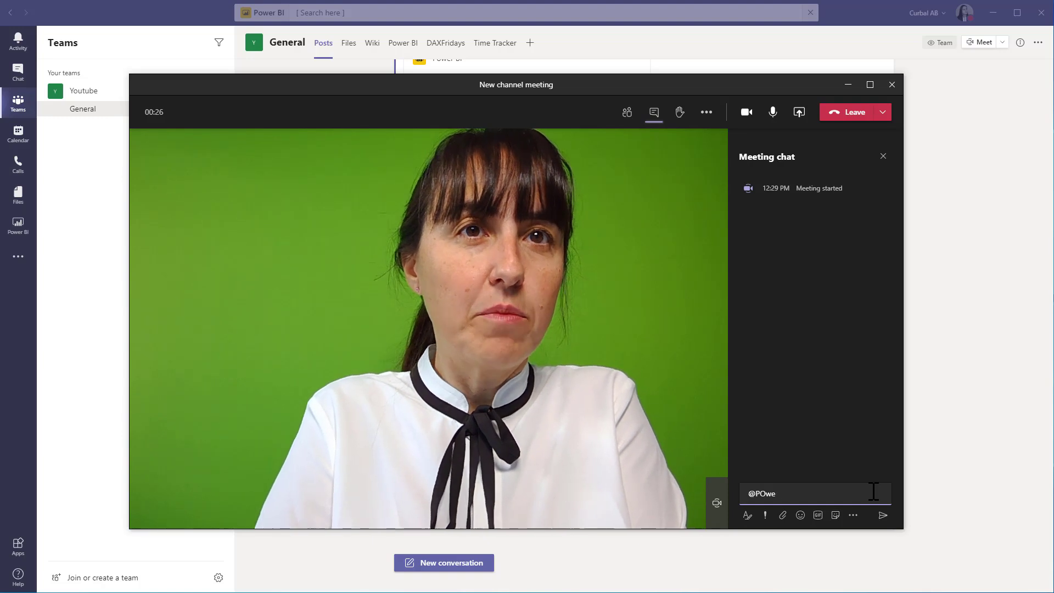
pyautogui.write('r')
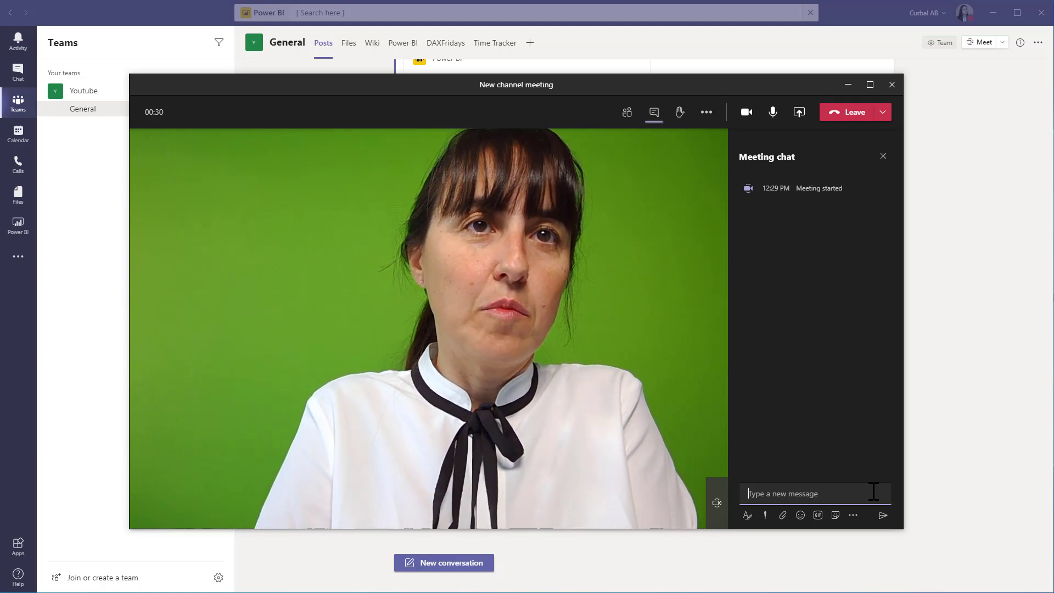
pyautogui.click(882, 515)
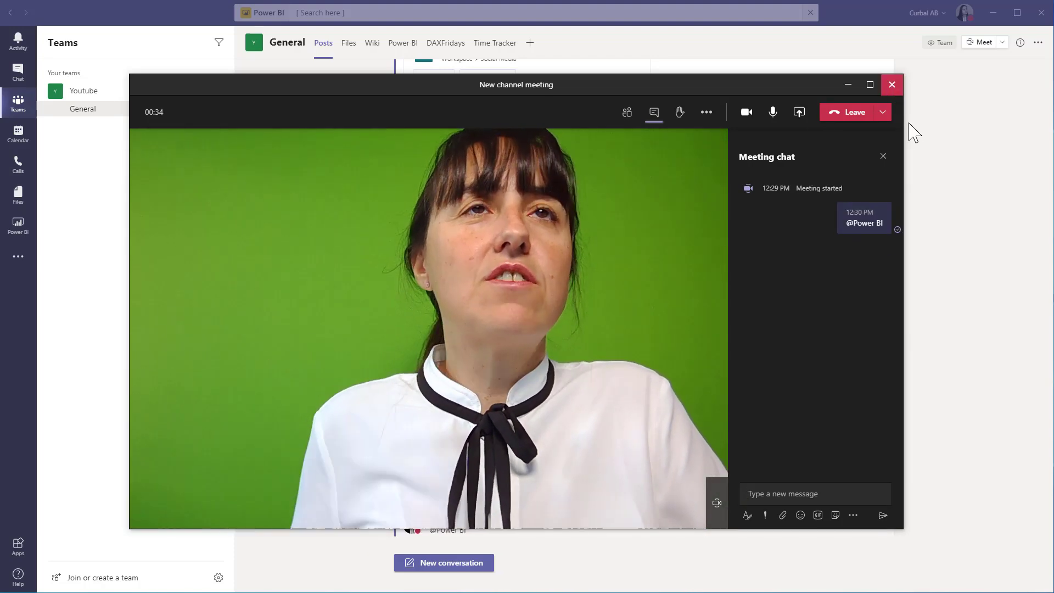
pyautogui.click(891, 85)
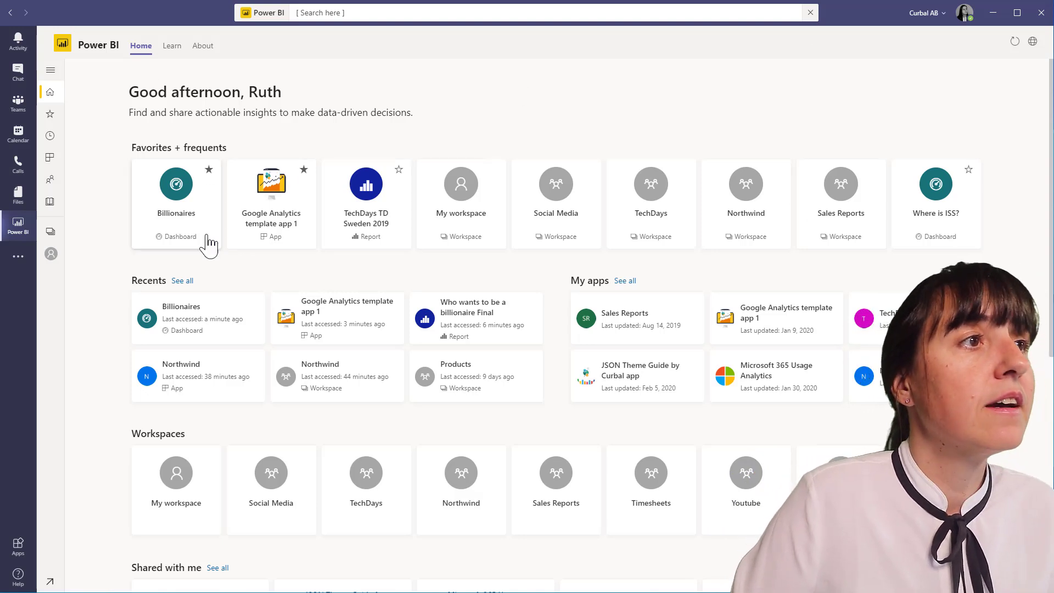
# - Open the Billionaires dashboard from Favorites + frequents in the Power BI app home
pyautogui.click(176, 195)
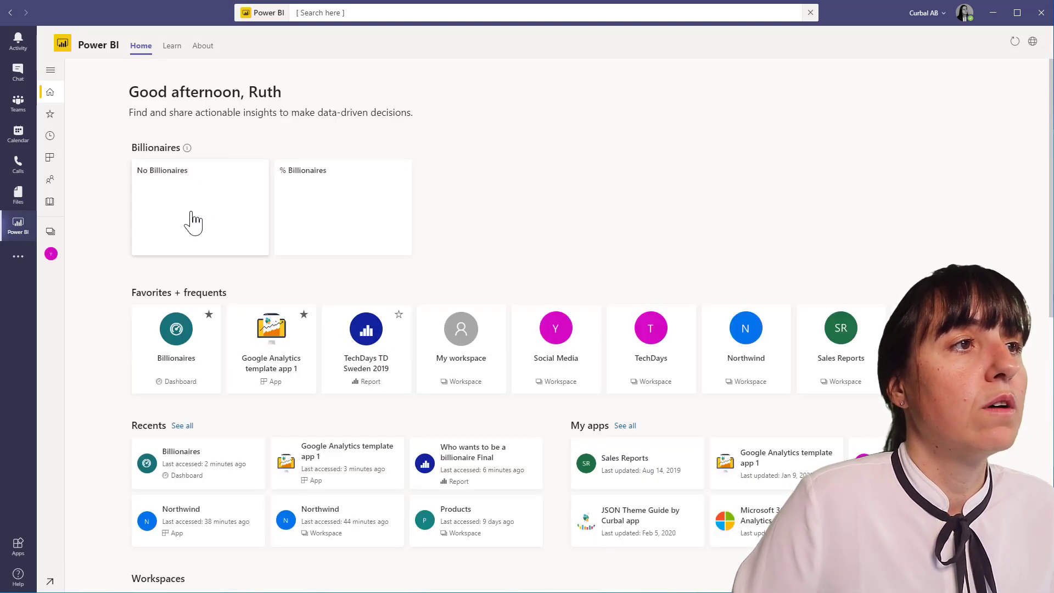
pyautogui.click(198, 206)
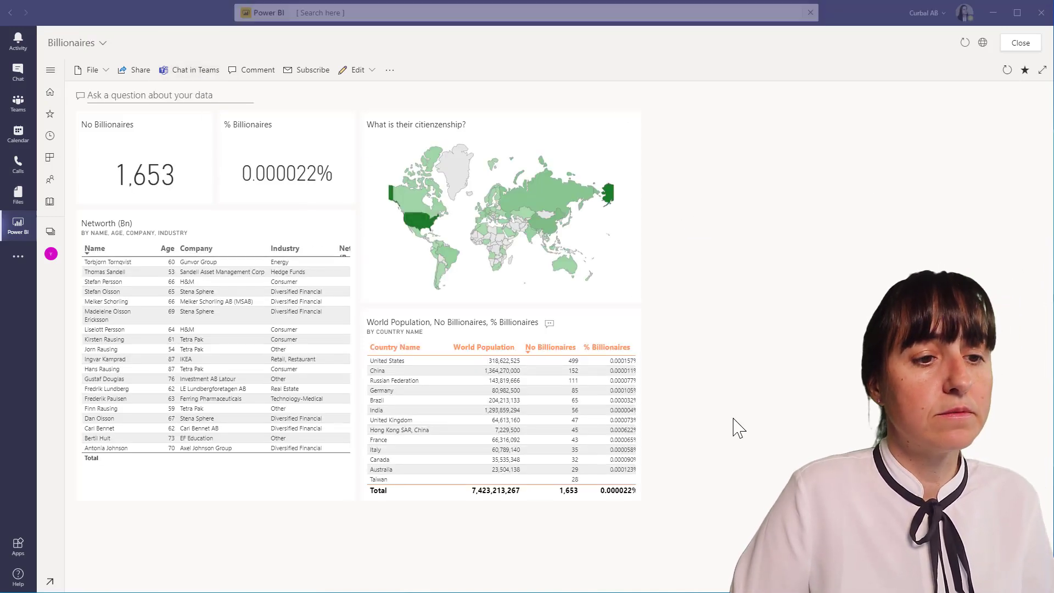
# - Share the Billionaires dashboard link to the Youtube team's General channel and dismiss the confirmation
pyautogui.click(194, 69)
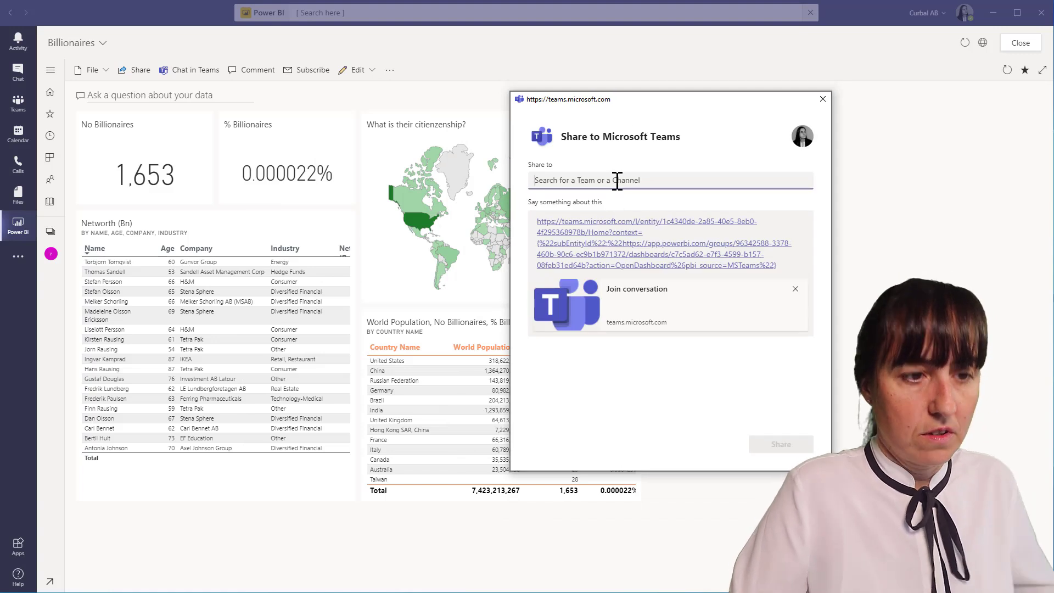
pyautogui.write('y')
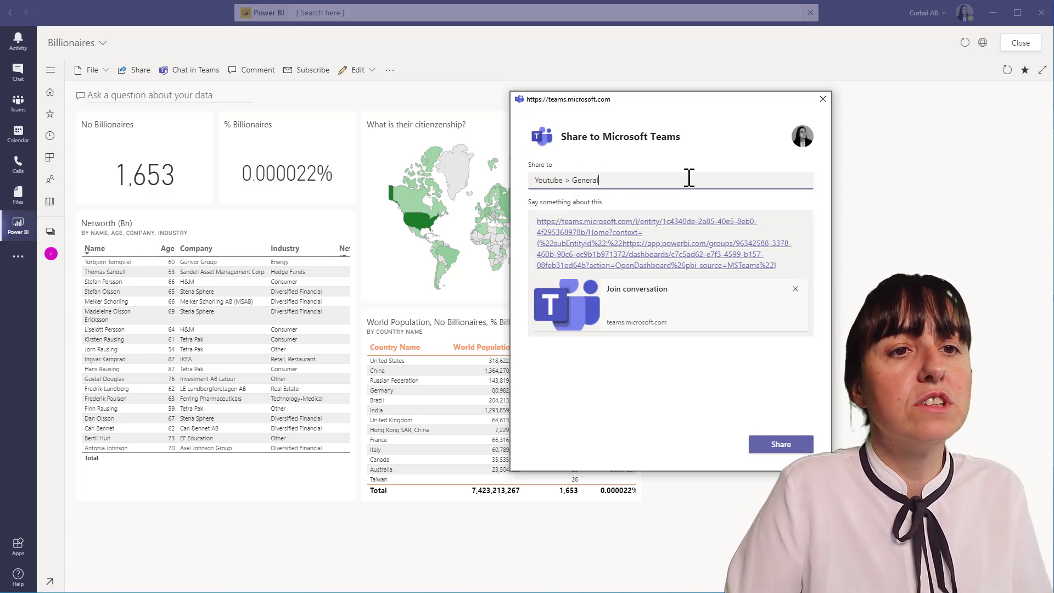
pyautogui.click(780, 444)
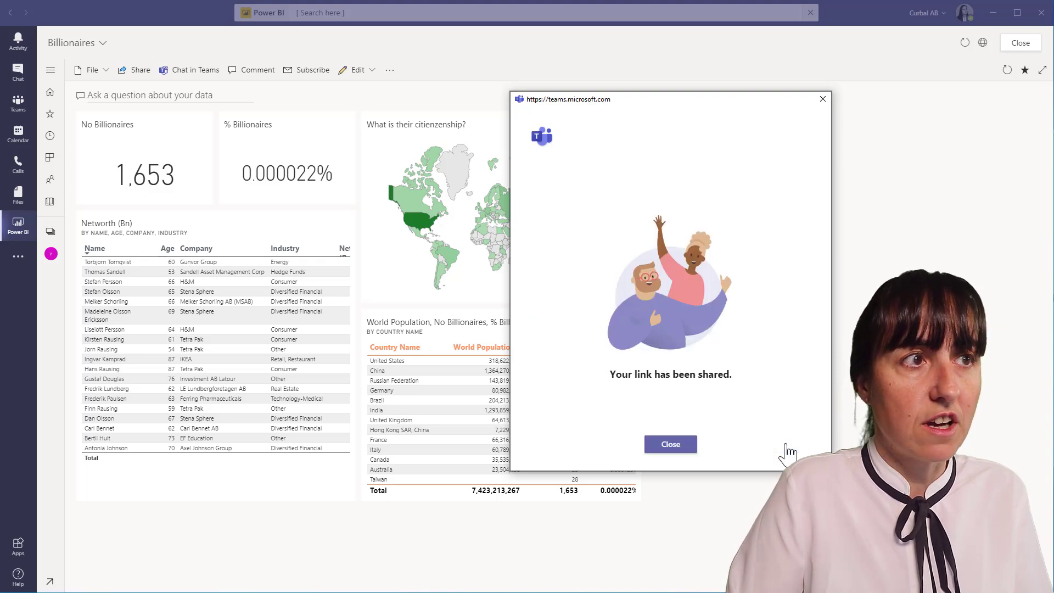
pyautogui.click(669, 443)
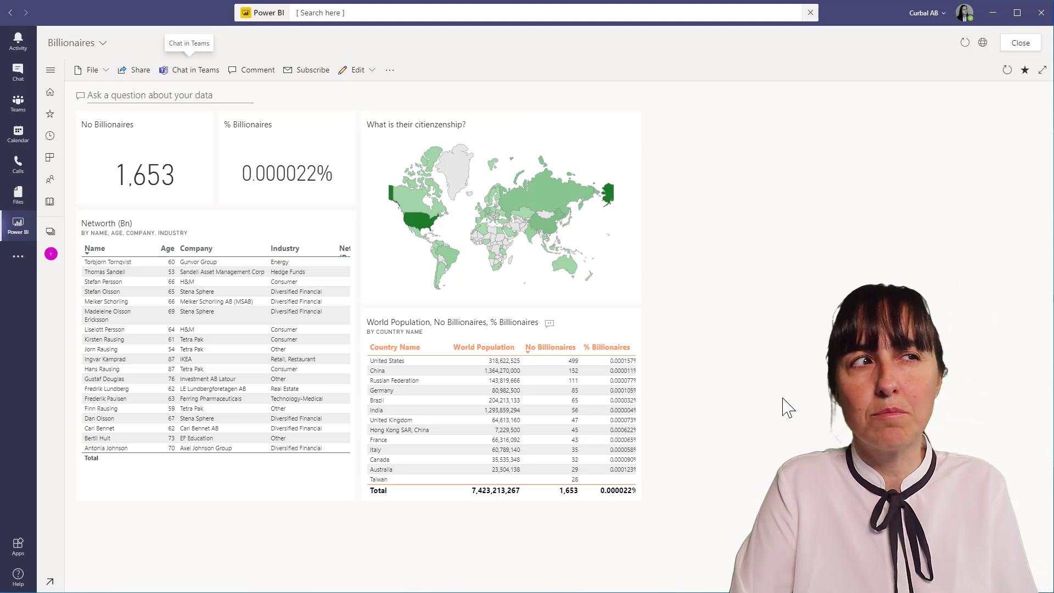
# - Check the shared dashboard post in General, then return to the Power BI home page
pyautogui.click(18, 104)
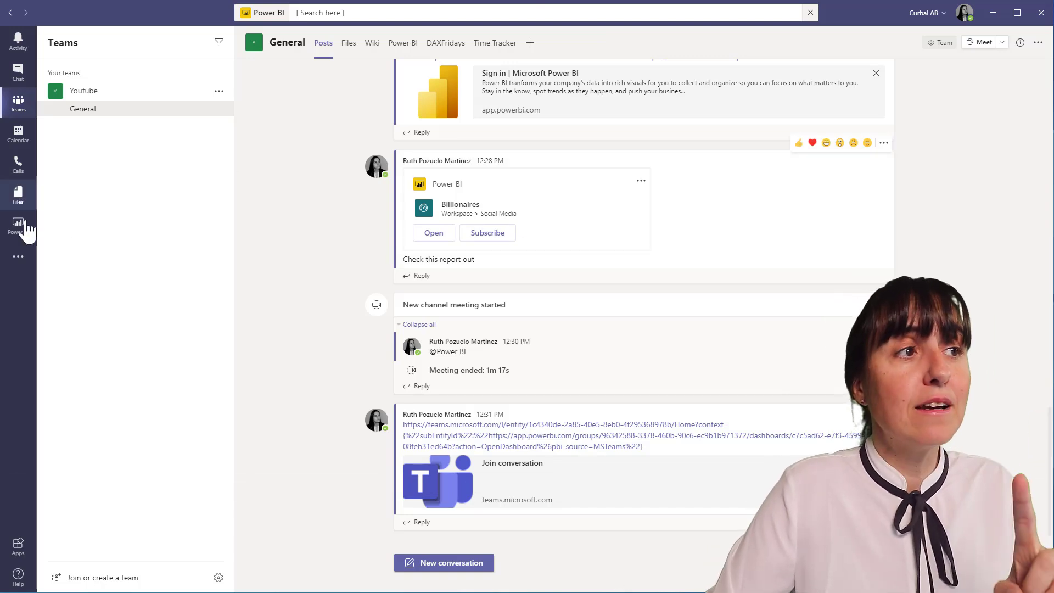
pyautogui.click(18, 225)
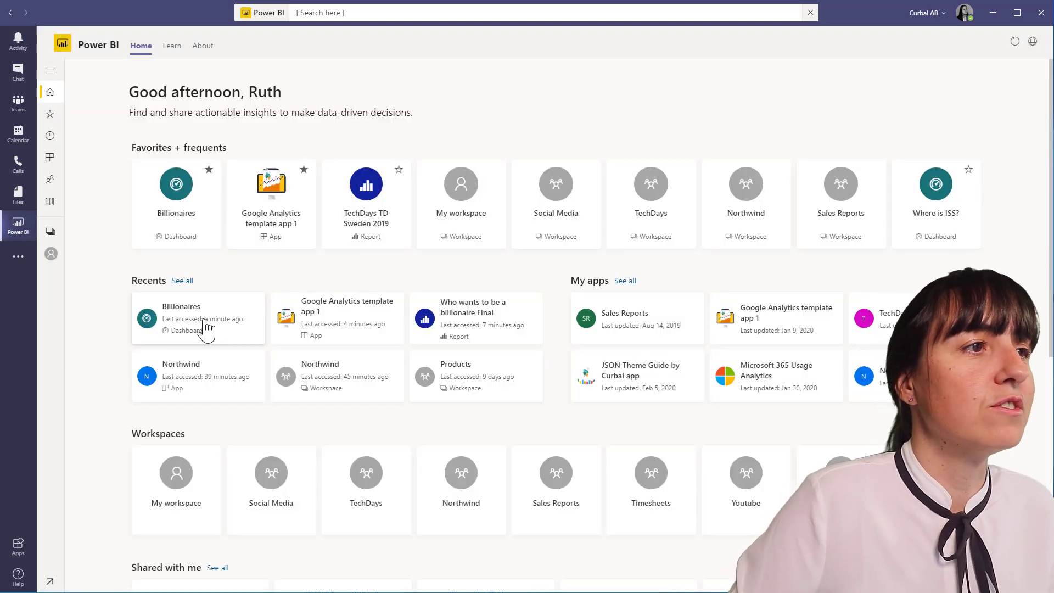
# - From the Billionaires report's Demographics page, drill through to United States billionaires and begin sharing it to Teams
pyautogui.click(198, 317)
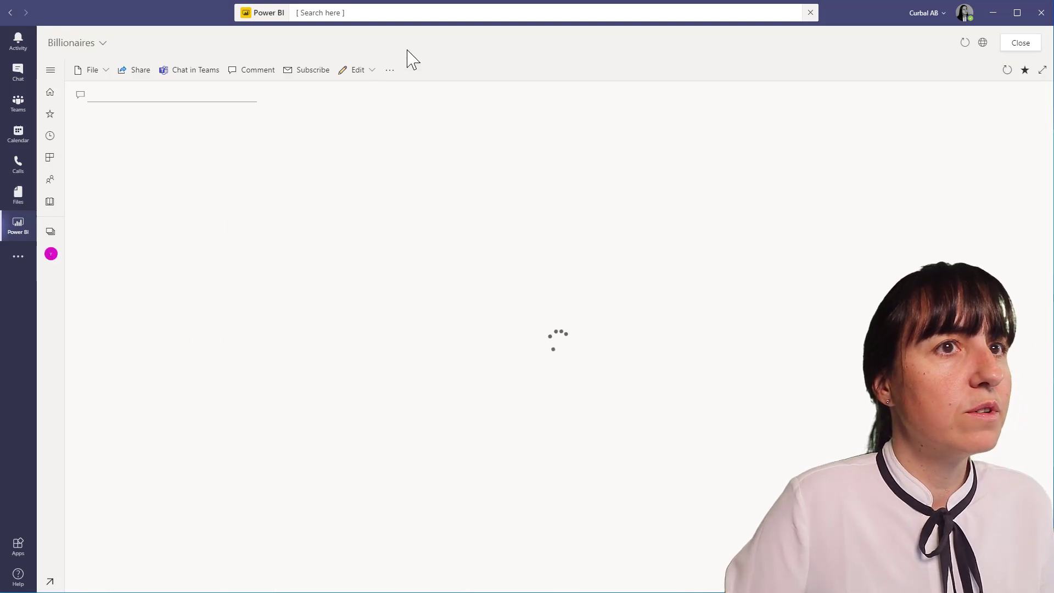
pyautogui.moveTo(375, 146)
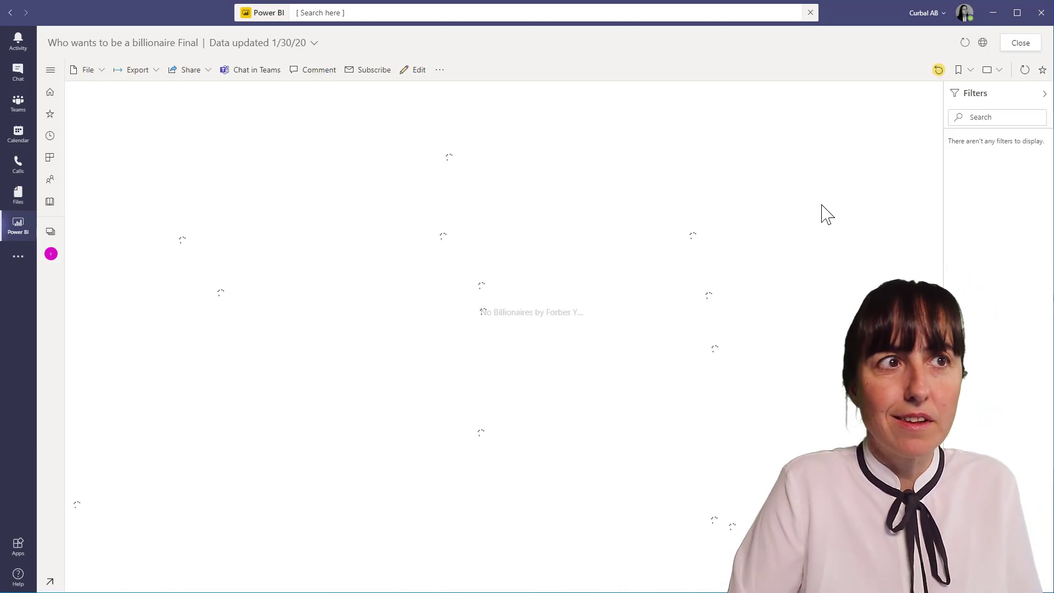
pyautogui.click(50, 71)
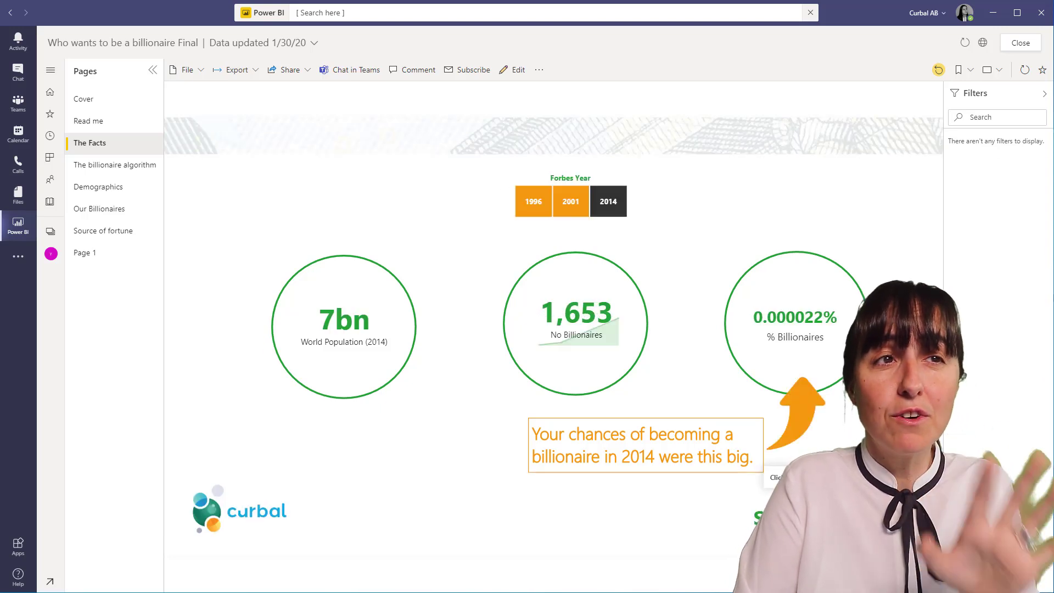
pyautogui.click(99, 186)
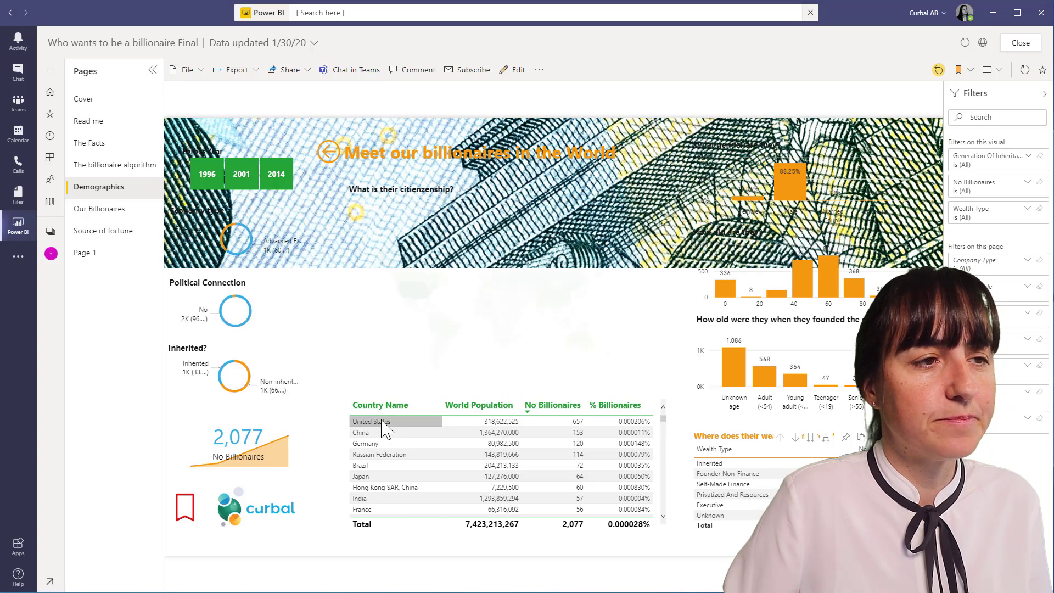
pyautogui.rightClick(370, 422)
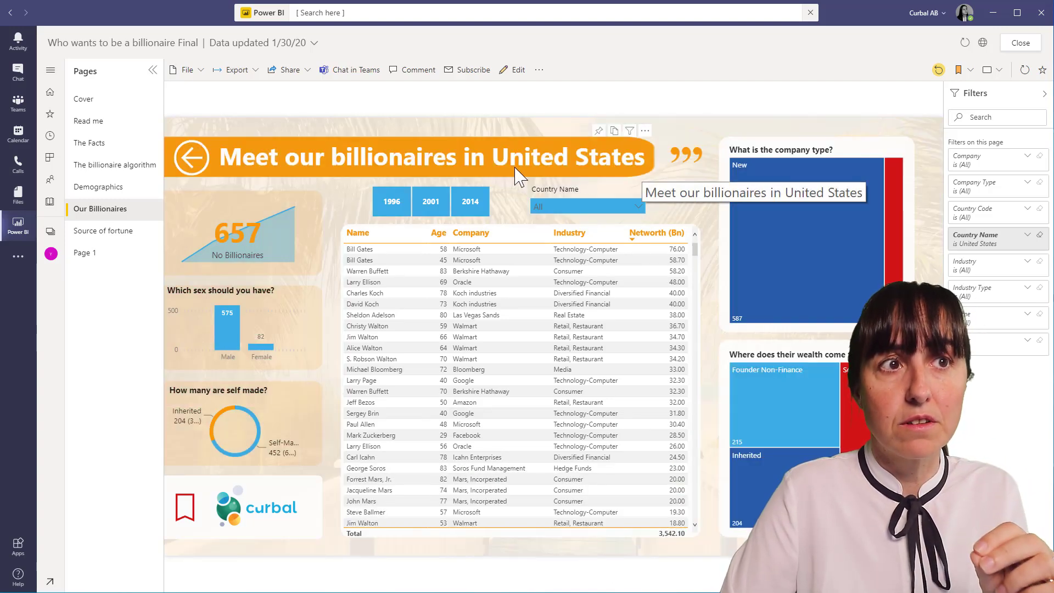
pyautogui.moveTo(349, 70)
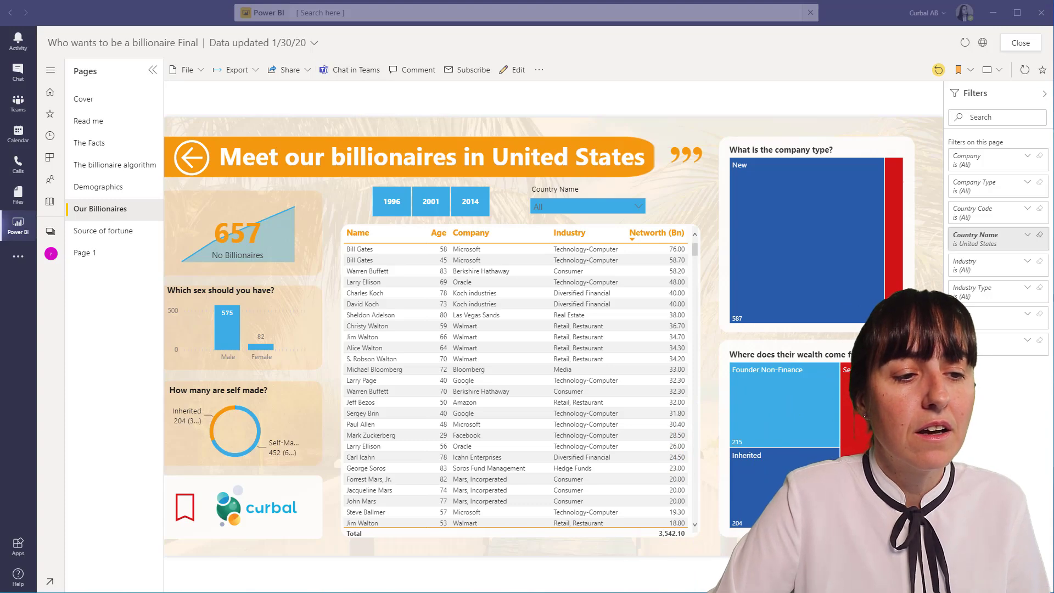
pyautogui.click(355, 69)
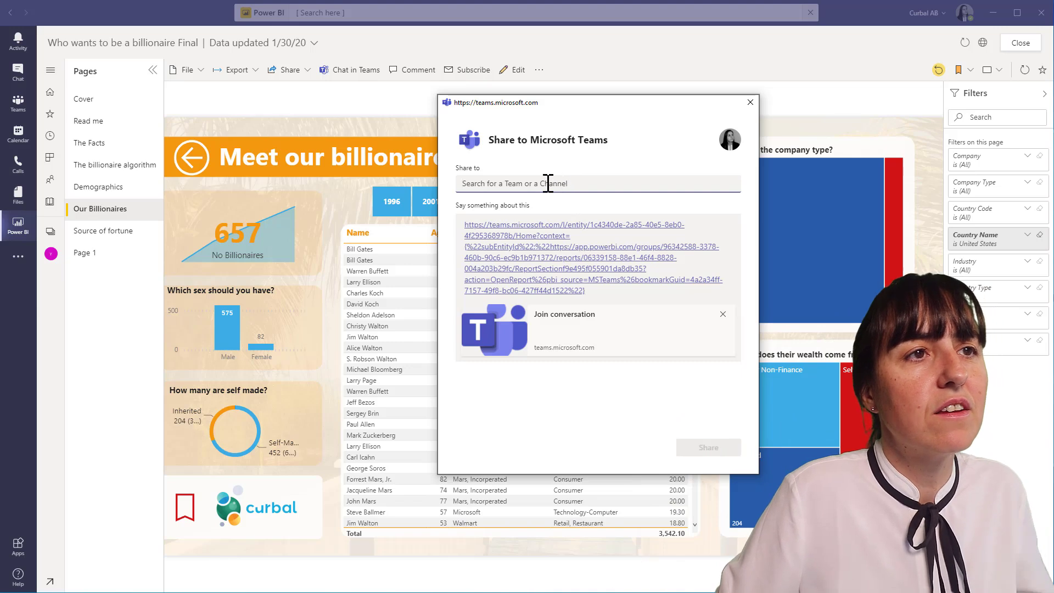
# - Share the United States billionaires report link to Youtube > General and view it in the channel posts
pyautogui.write('you')
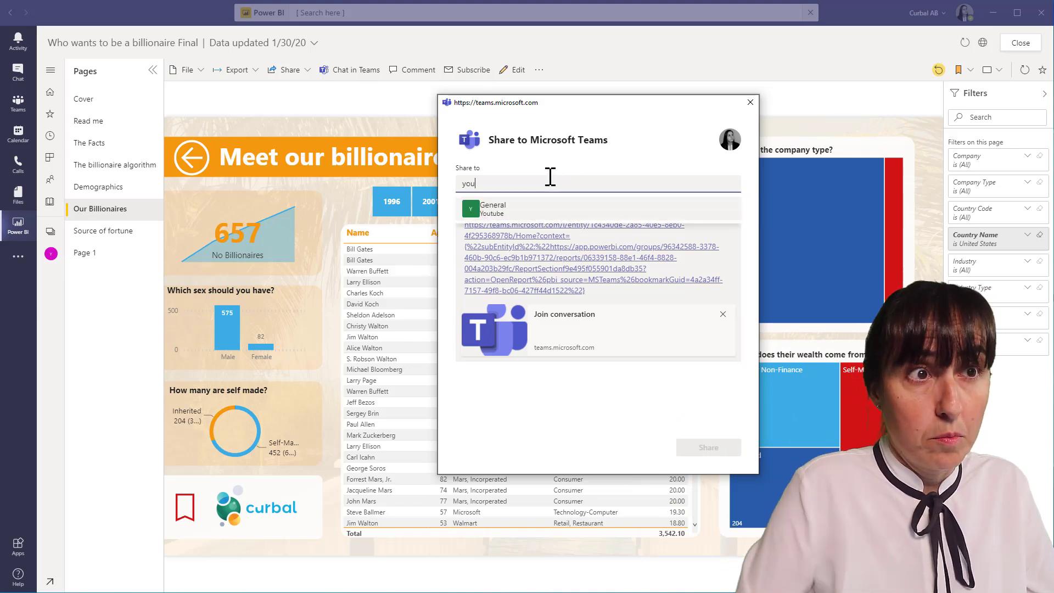
pyautogui.click(493, 209)
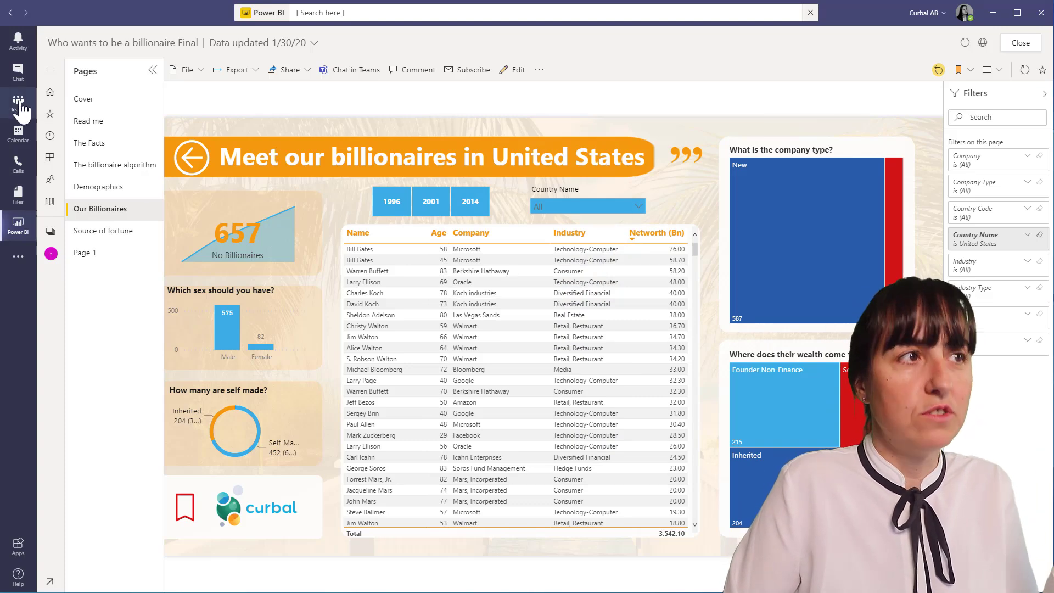
pyautogui.click(19, 103)
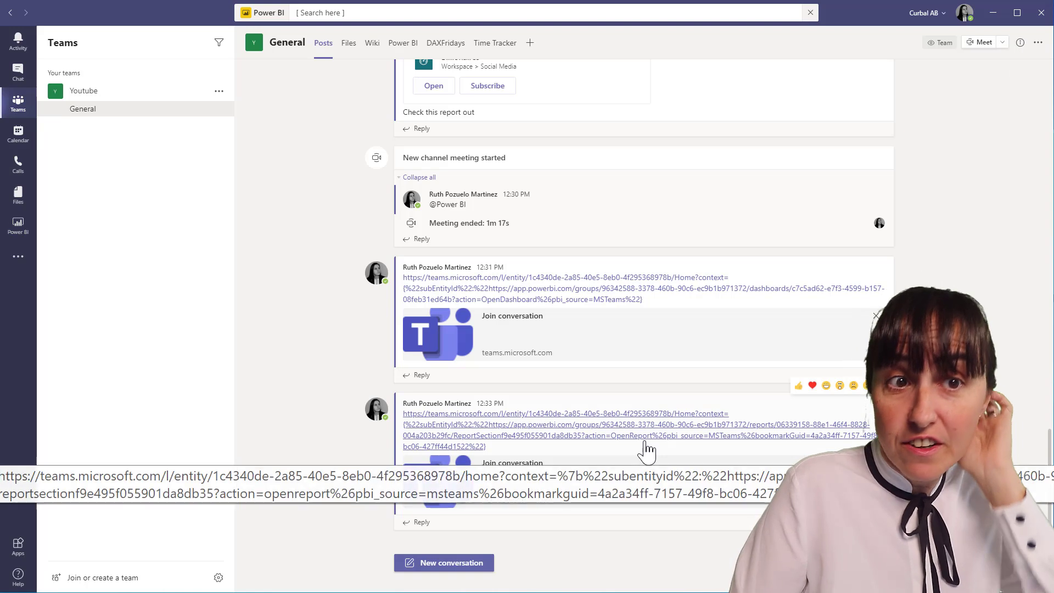
pyautogui.click(19, 225)
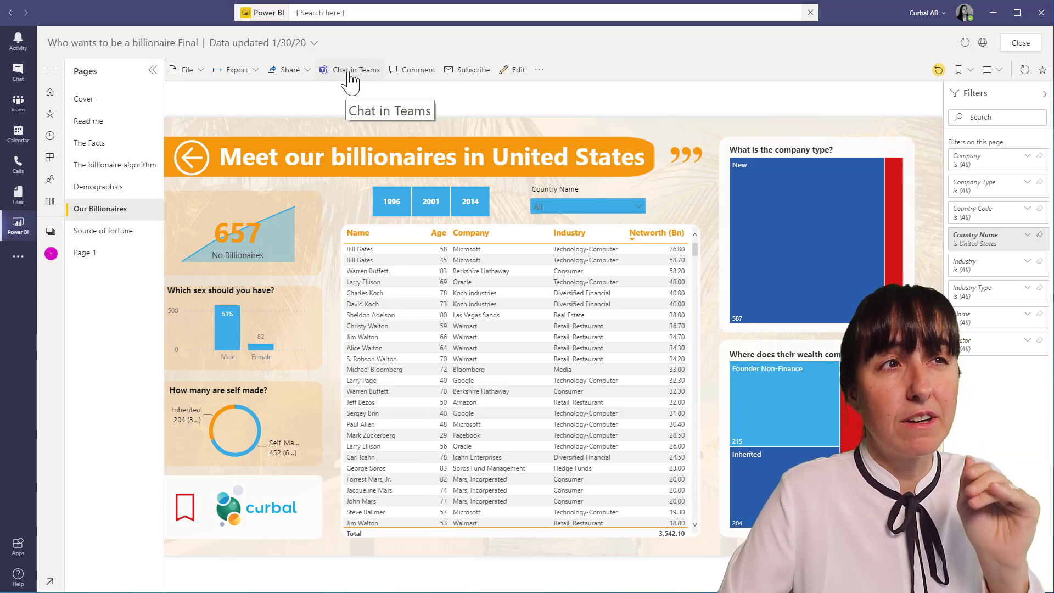
# - Show the comments pane beside the United States billionaires report
pyautogui.click(417, 69)
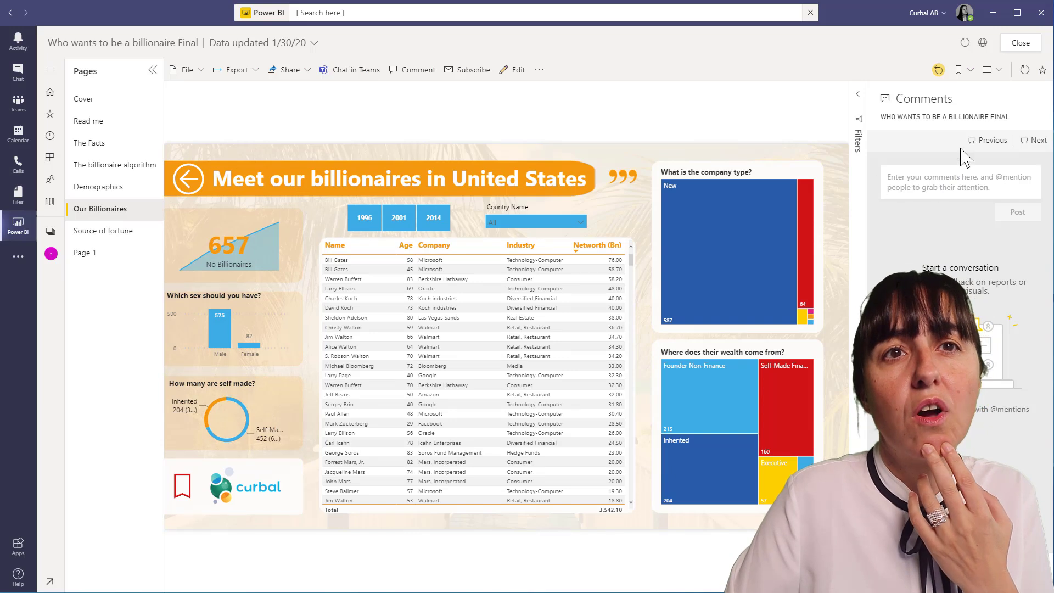
pyautogui.moveTo(666, 143)
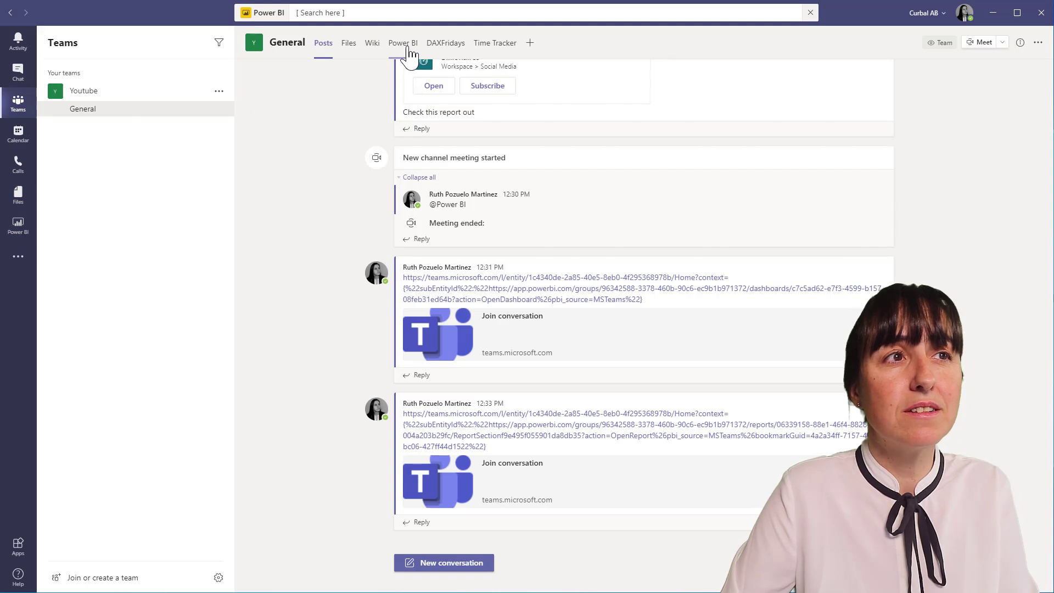
# - Post 'great report' in the General channel's Power BI tab conversation, then go to the Power BI home page
pyautogui.click(403, 43)
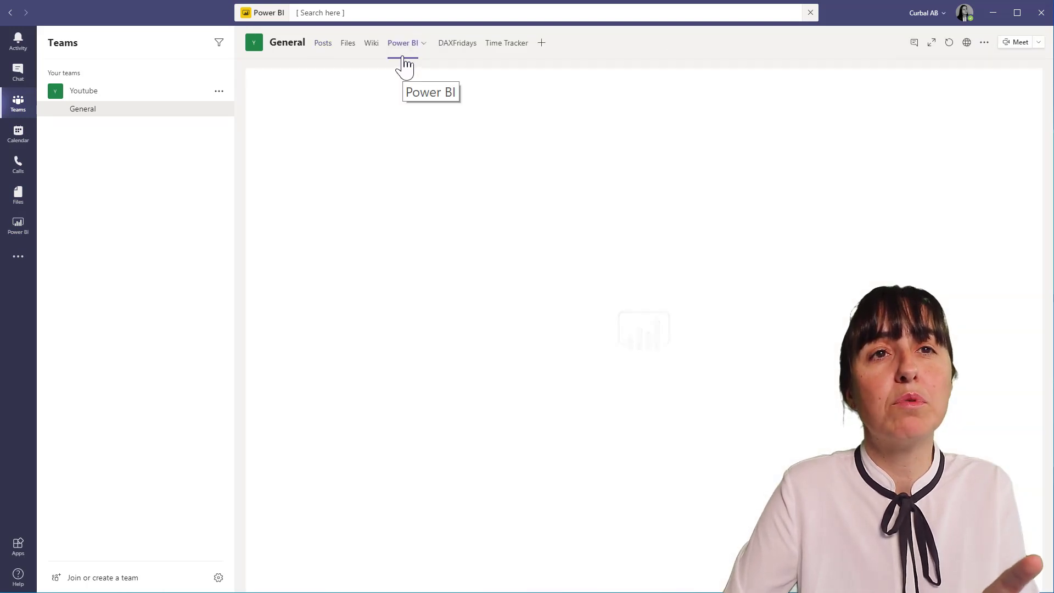
pyautogui.moveTo(652, 64)
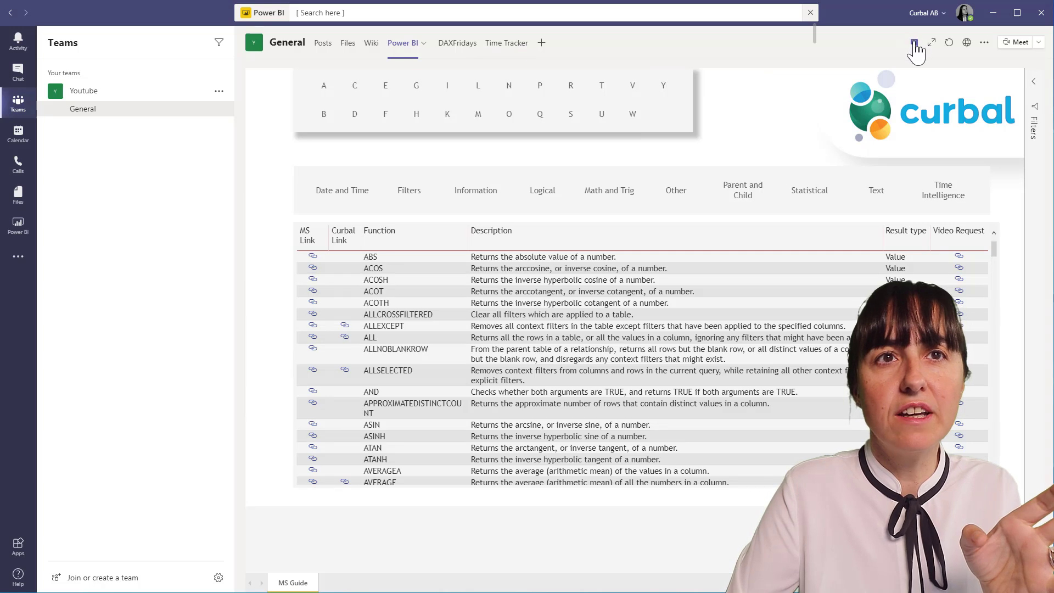
pyautogui.click(914, 43)
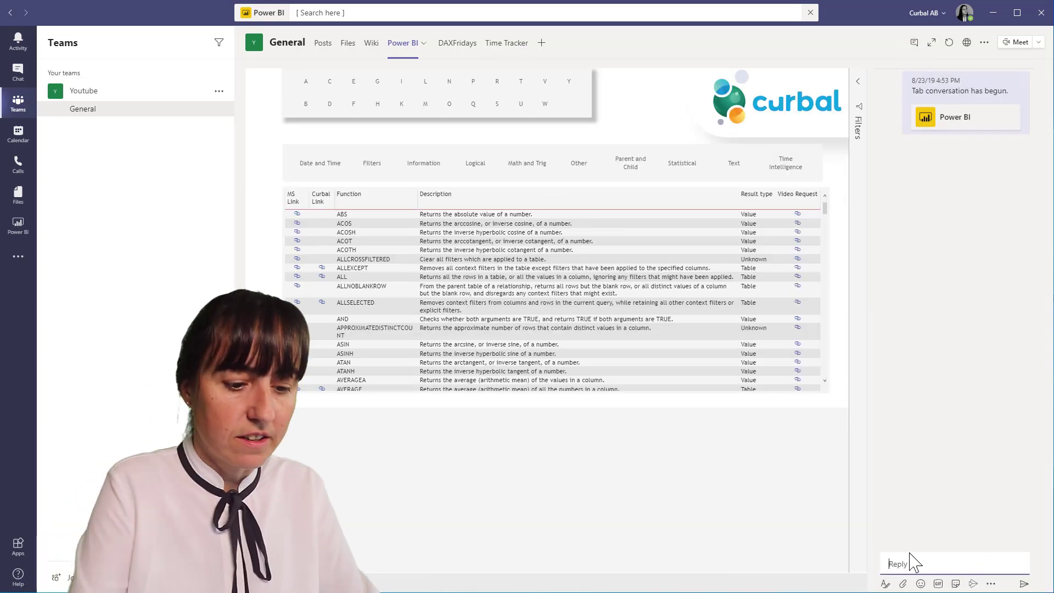
pyautogui.write('great')
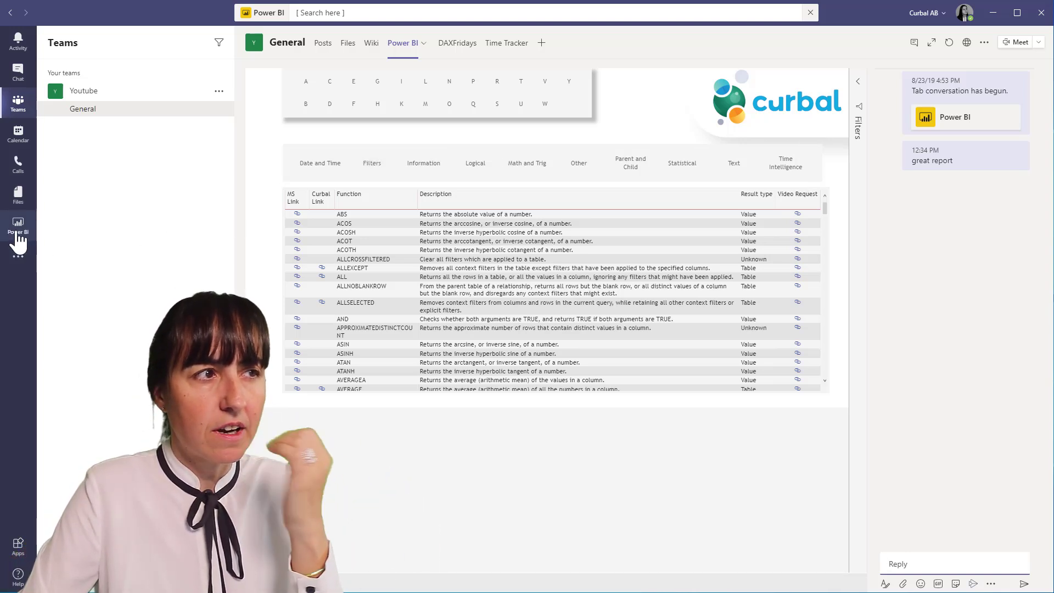
pyautogui.click(18, 227)
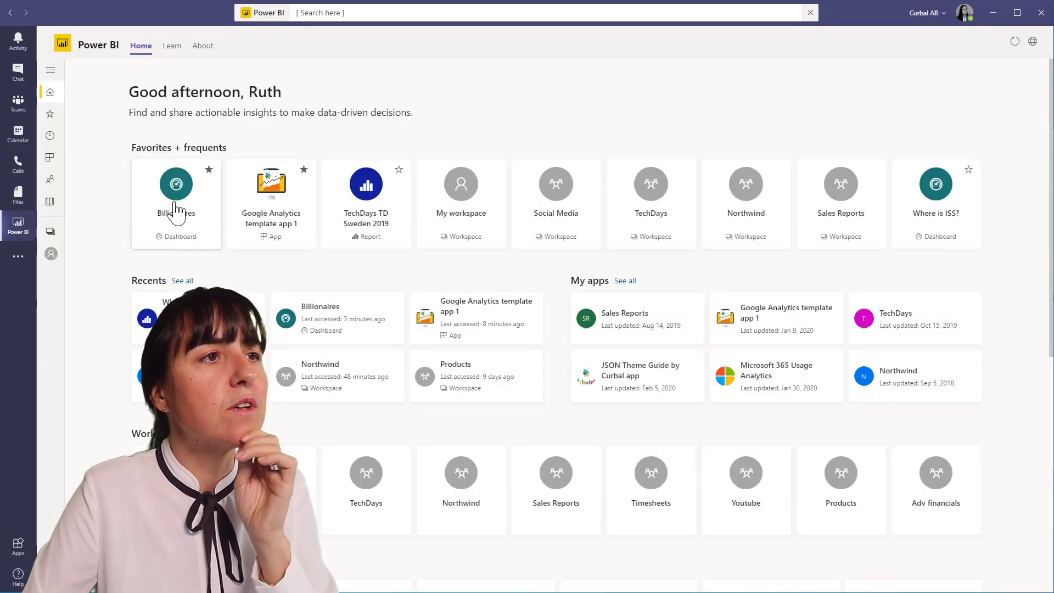
# - View the Billionaires dashboard comments, including 'Taiwan population is missing'
pyautogui.click(176, 183)
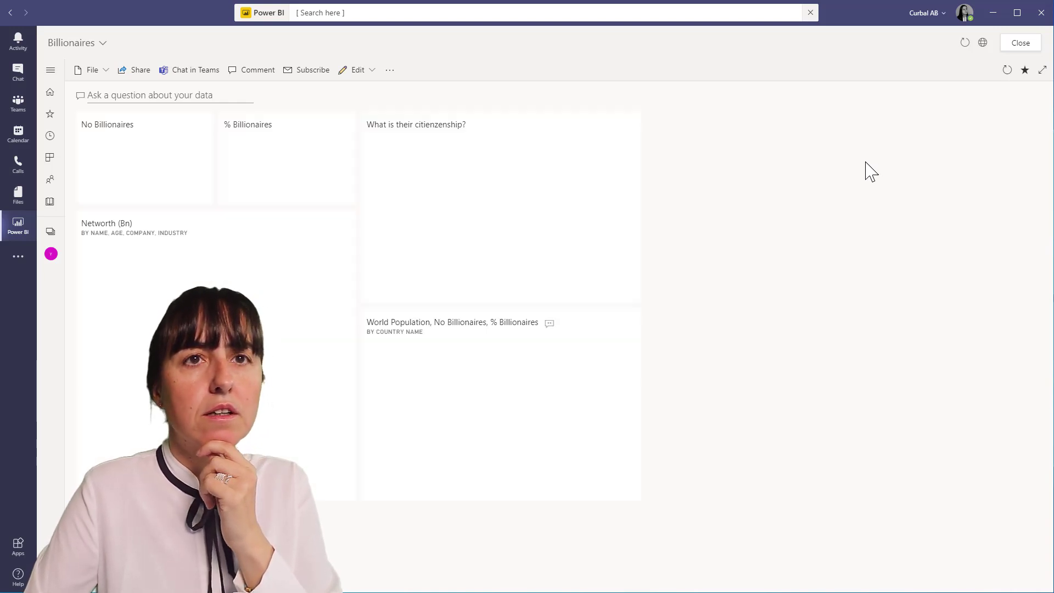
pyautogui.click(257, 70)
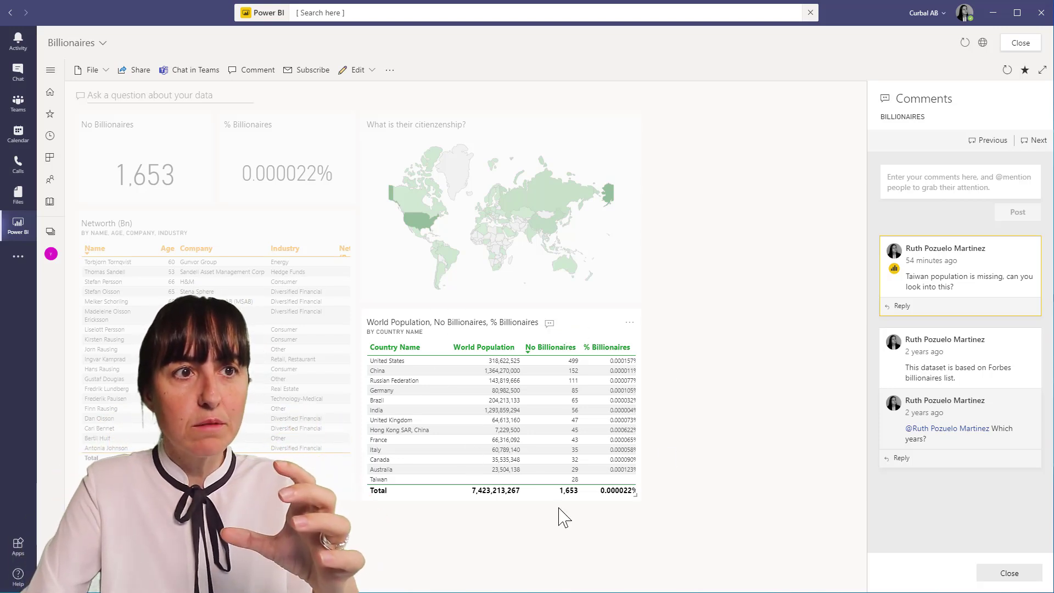
pyautogui.moveTo(895, 269)
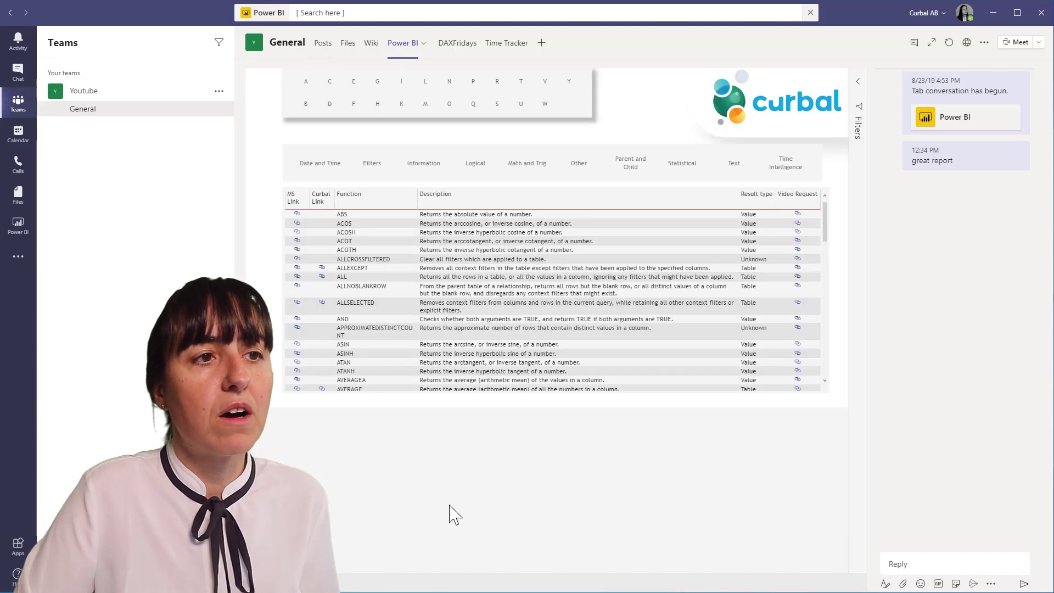
# - Review the General channel posts with the shared links and 'great report' thread, then switch to the Power BI app
pyautogui.click(323, 43)
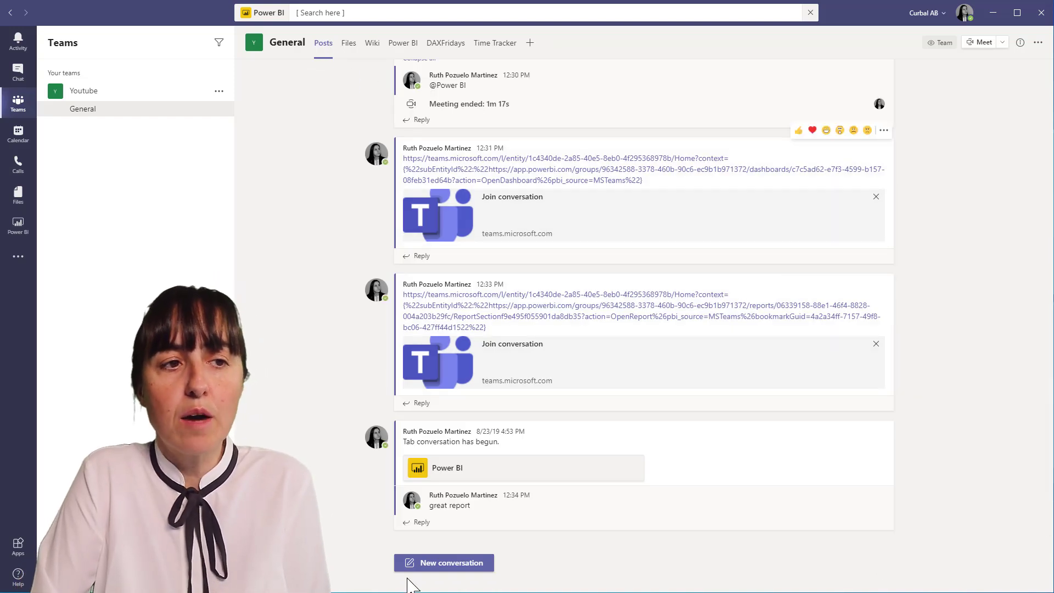
pyautogui.click(443, 562)
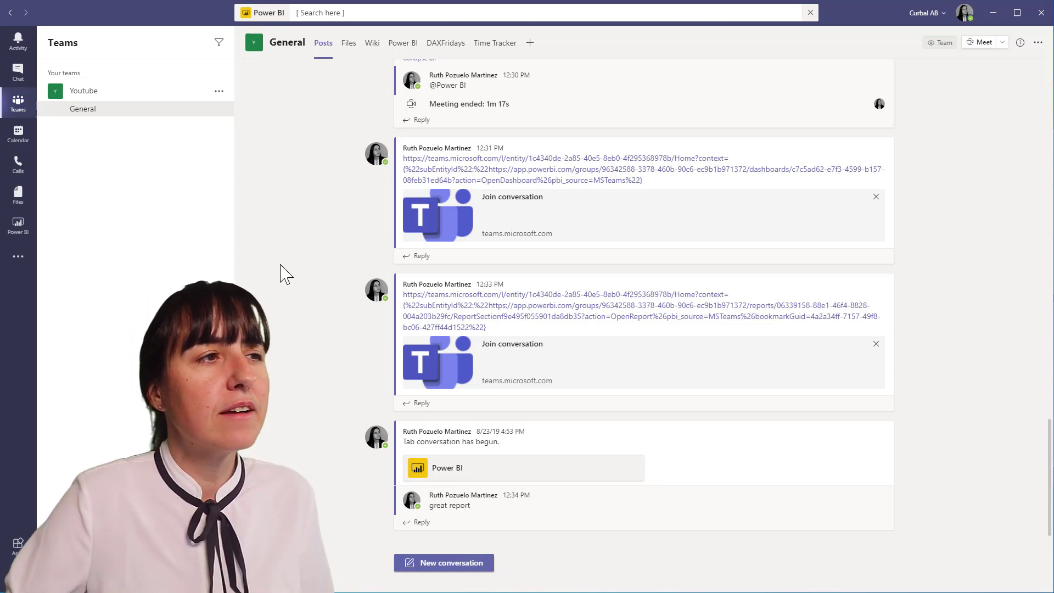
pyautogui.click(18, 227)
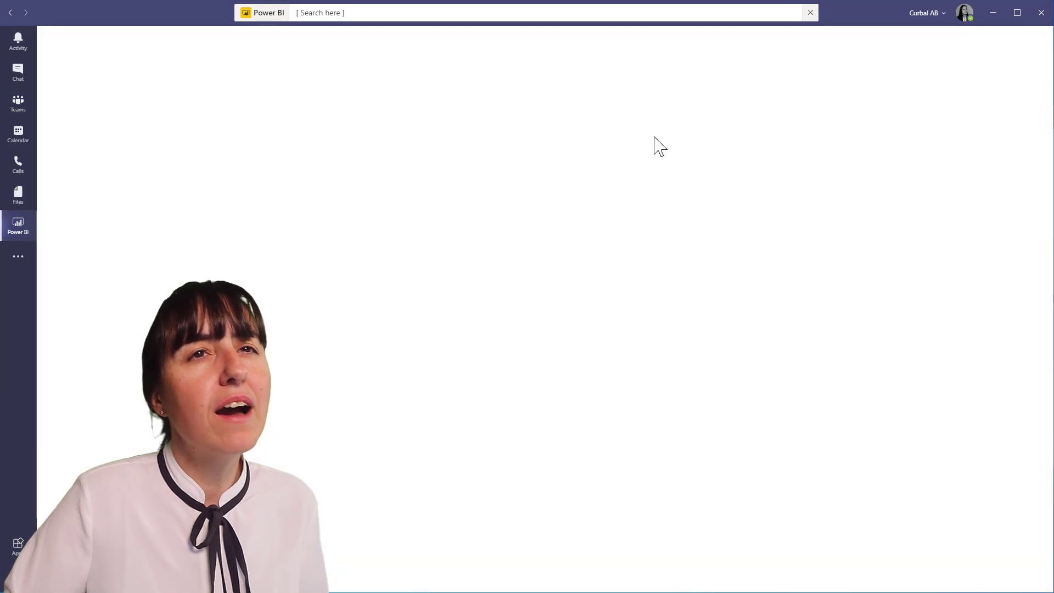